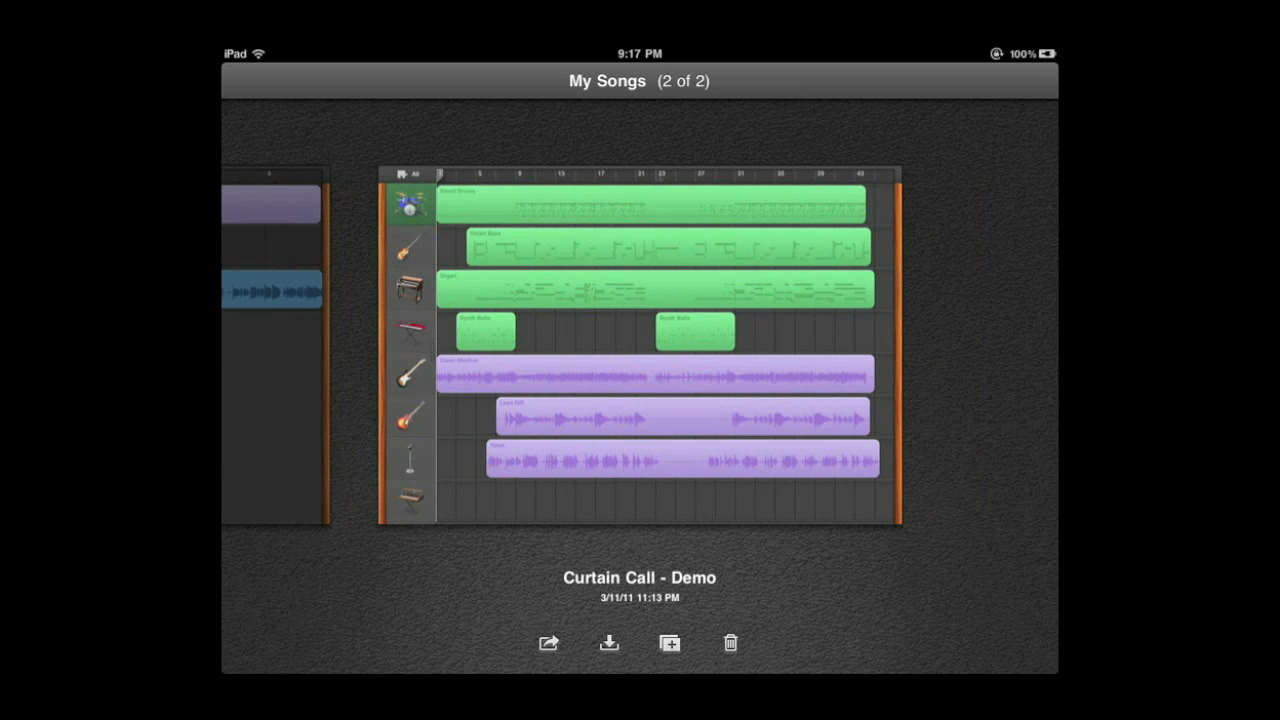
Create a new song and browse the instrument choices to reach Keyboard.
left_click(669, 643)
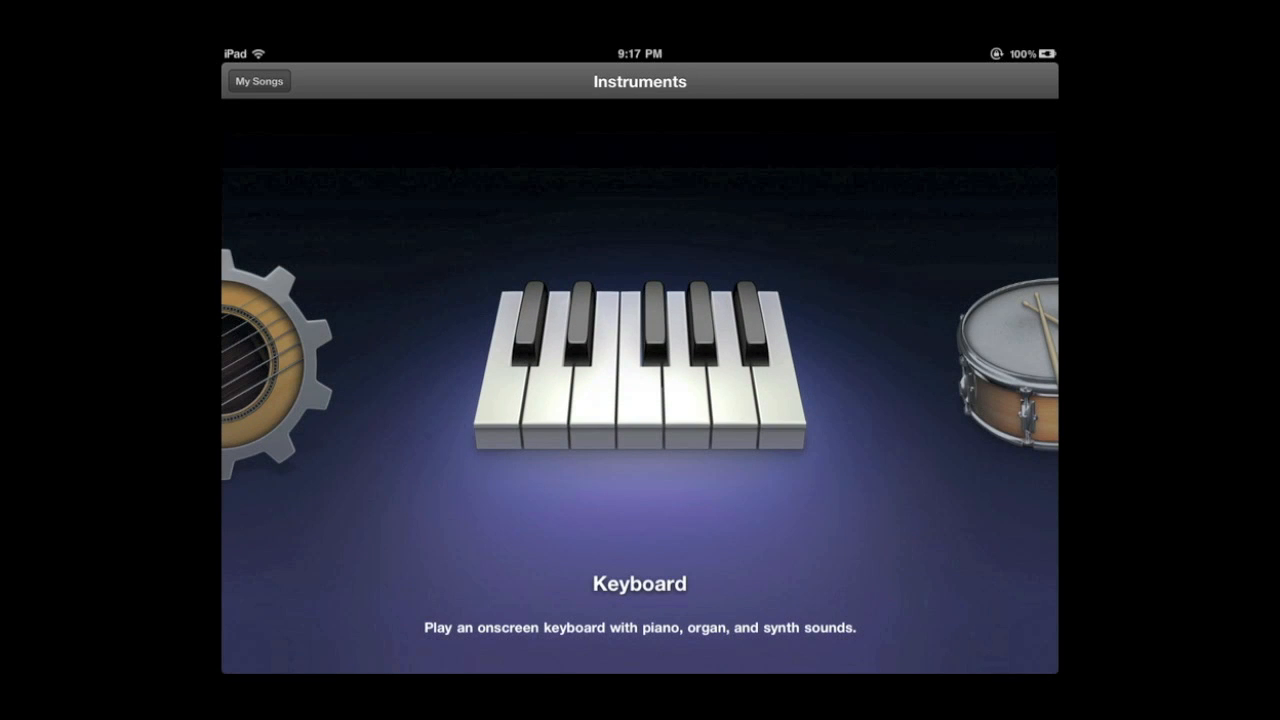
scroll("left", 3)
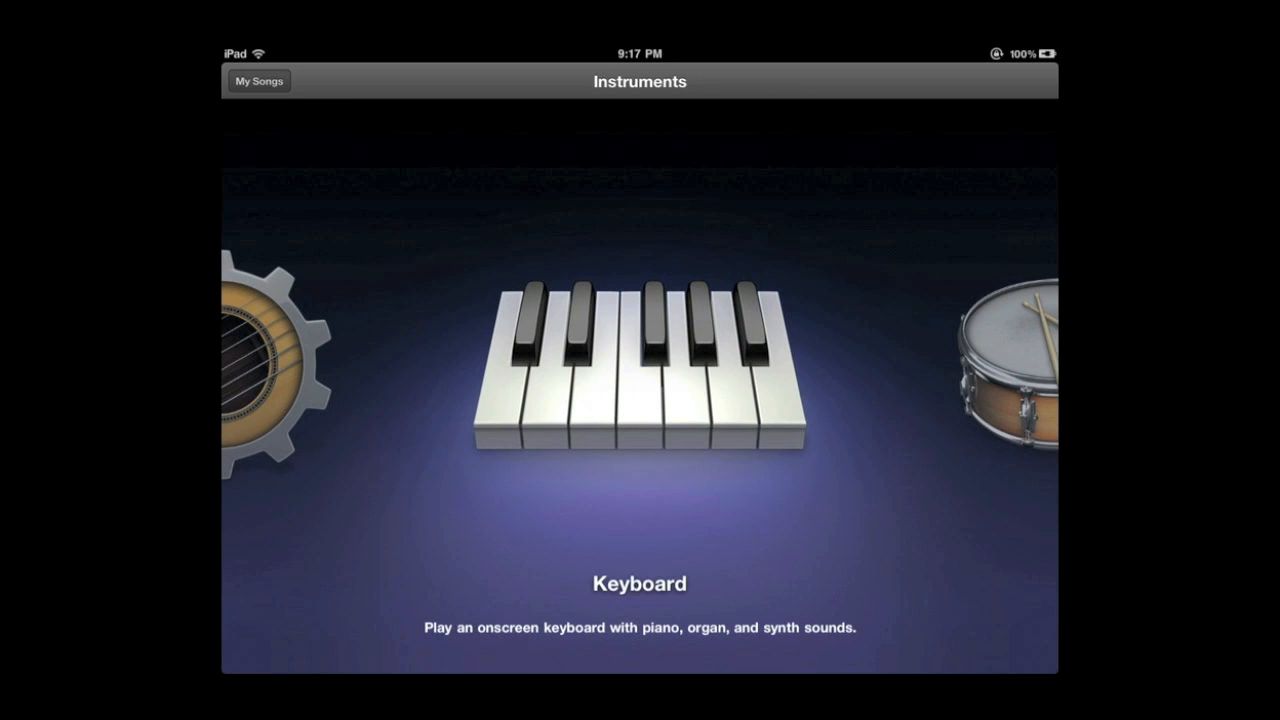
Open the Grand Piano keyboard and record two bars of played notes.
left_click(639, 370)
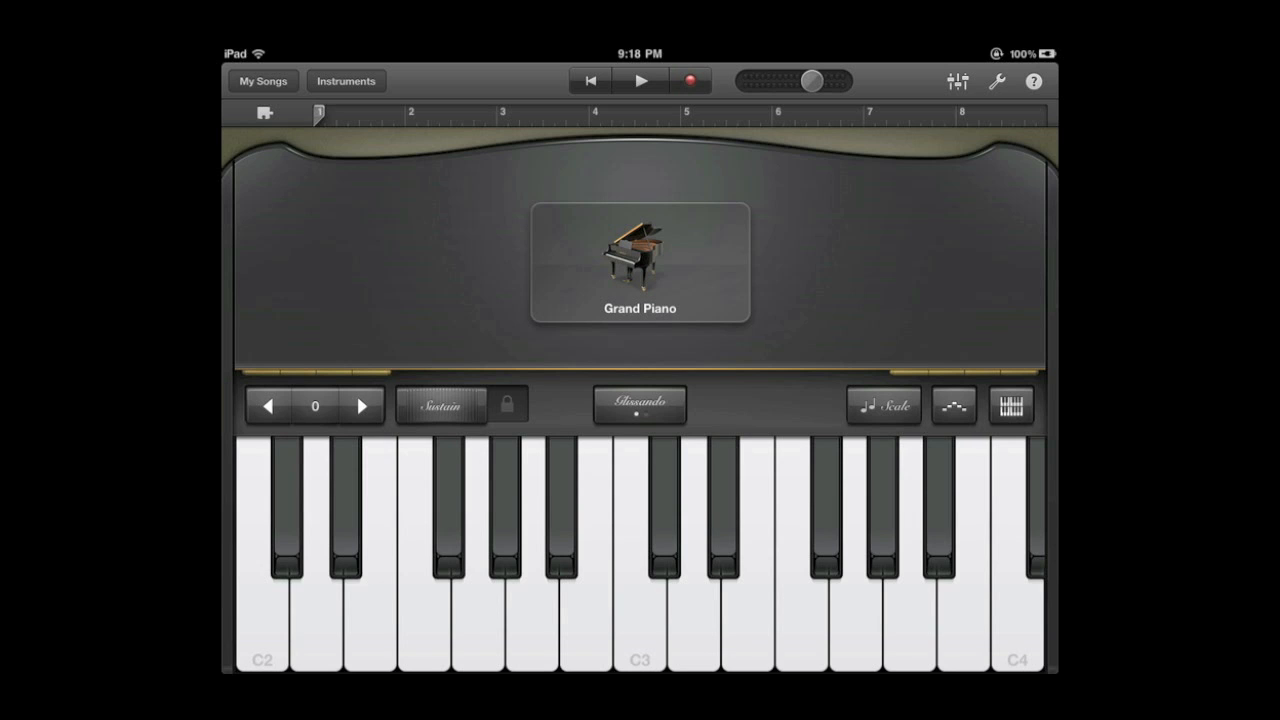
left_click(689, 81)
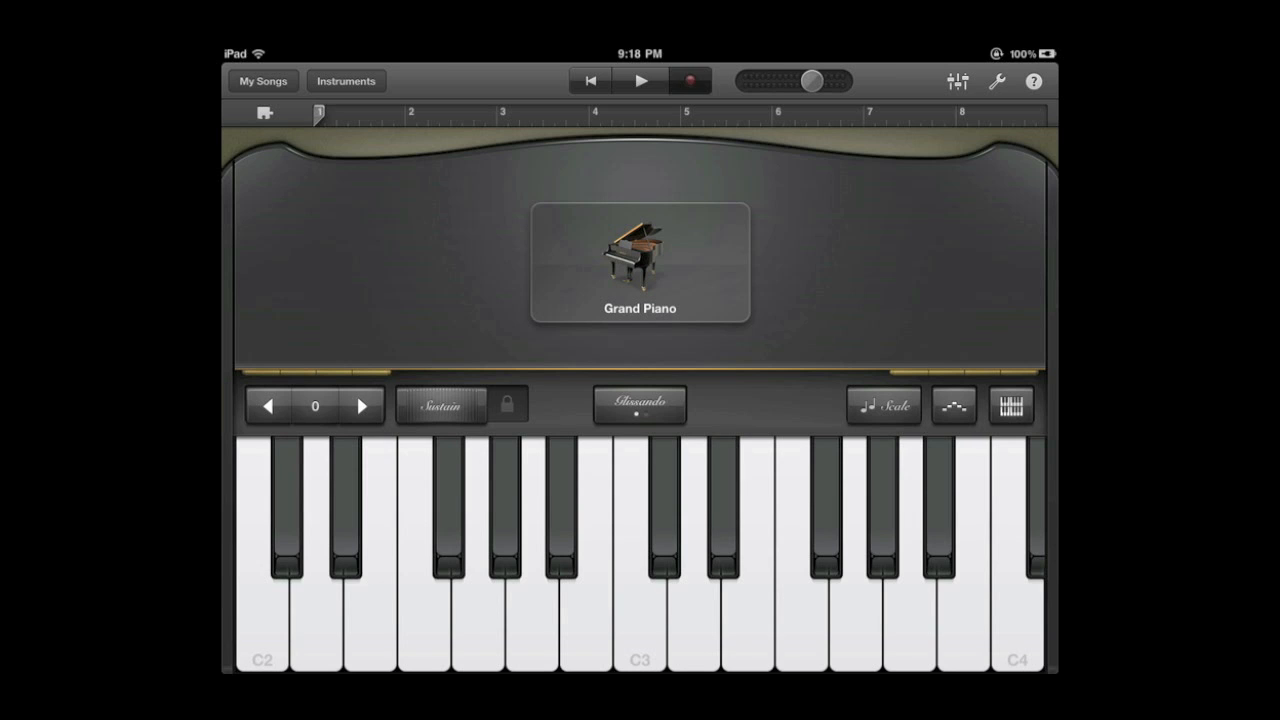
left_click(640, 81)
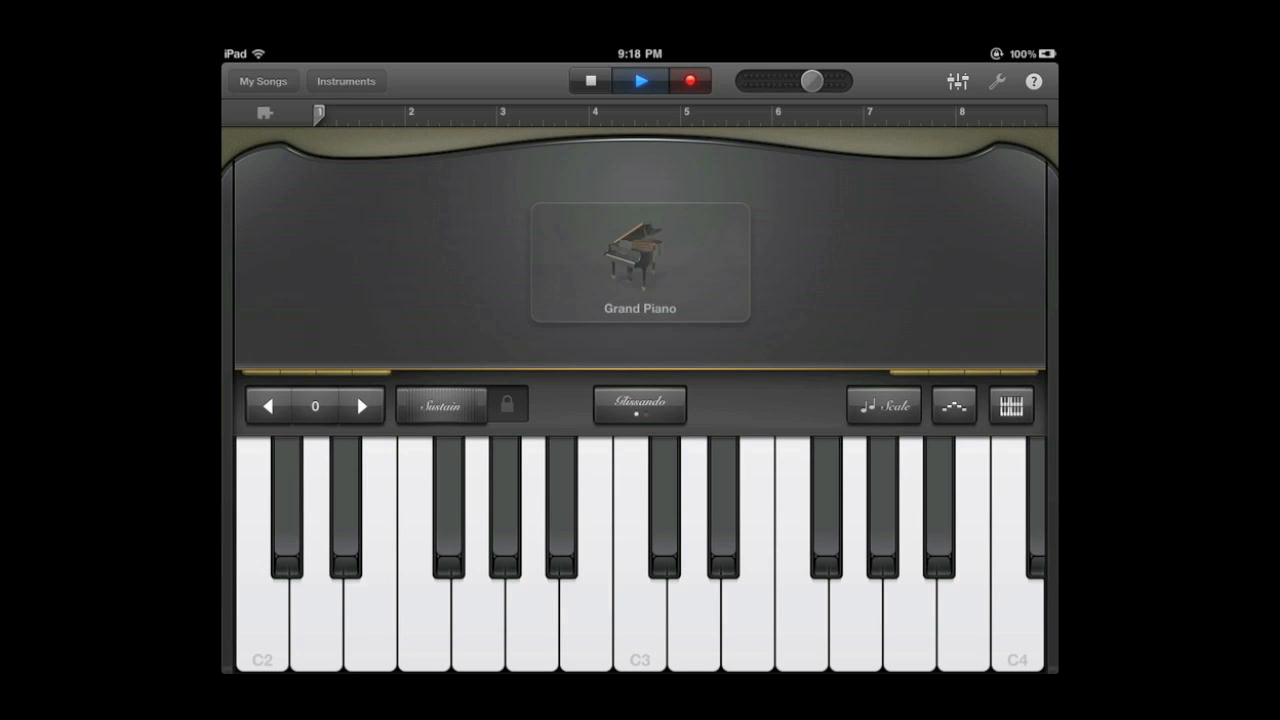
left_click(689, 81)
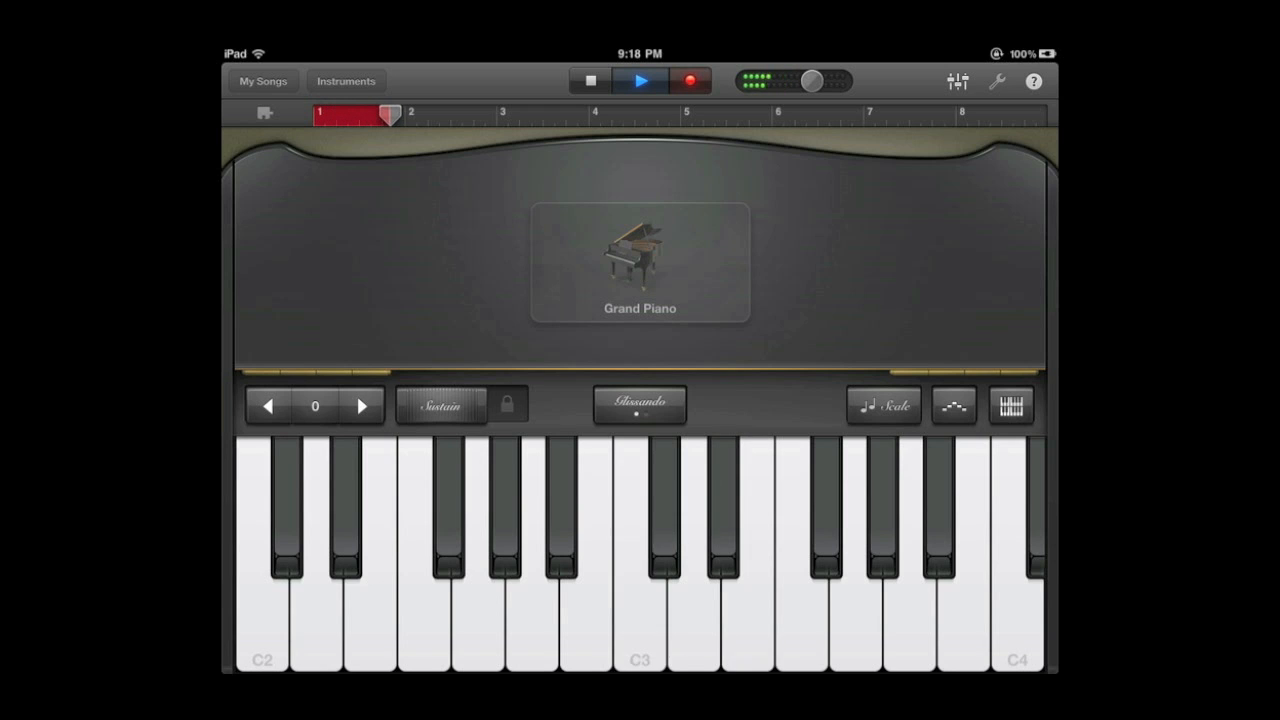
left_click(639, 81)
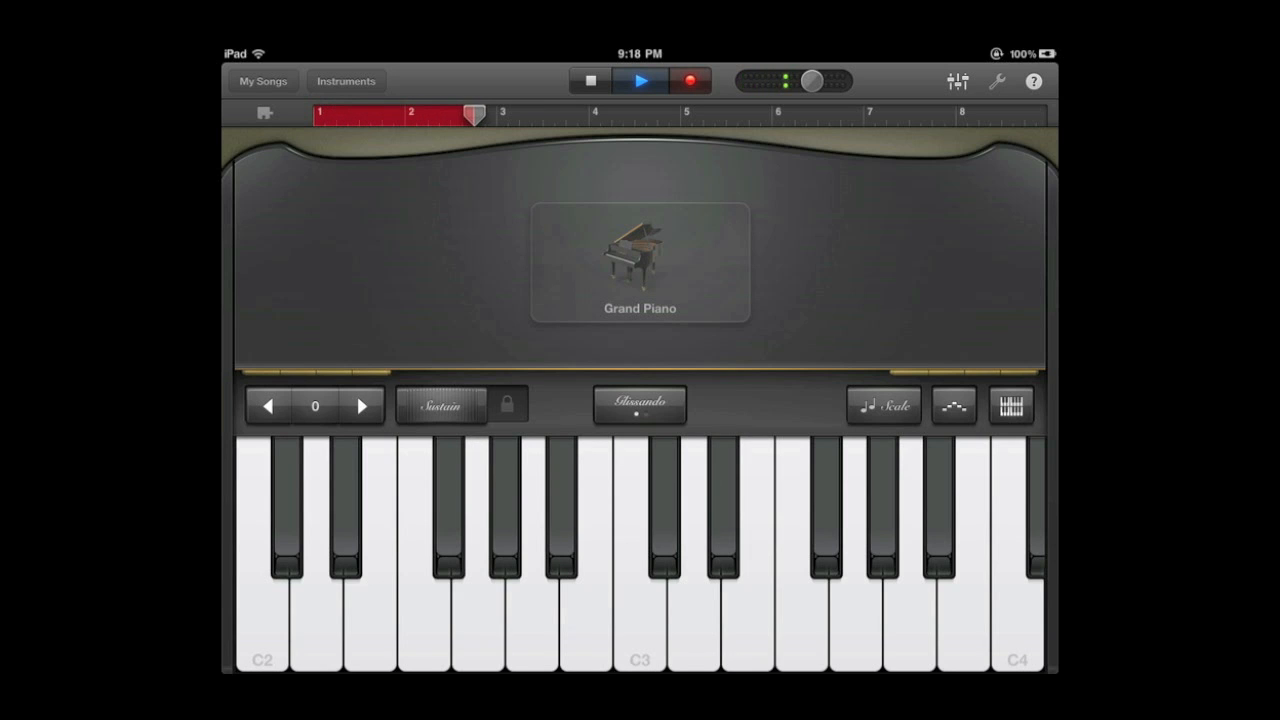
left_click(690, 81)
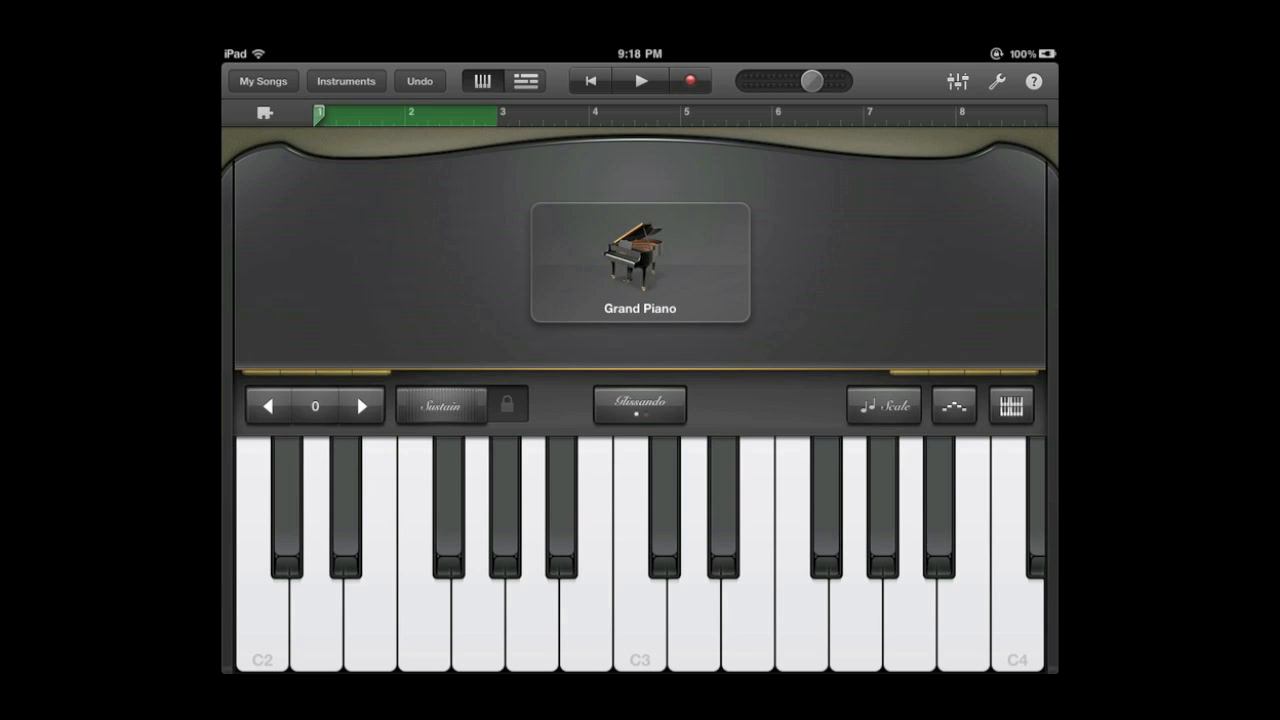
In Tracks view, add the 60s Shuffle Fill 07 loop and loop the piano region.
left_click(524, 81)
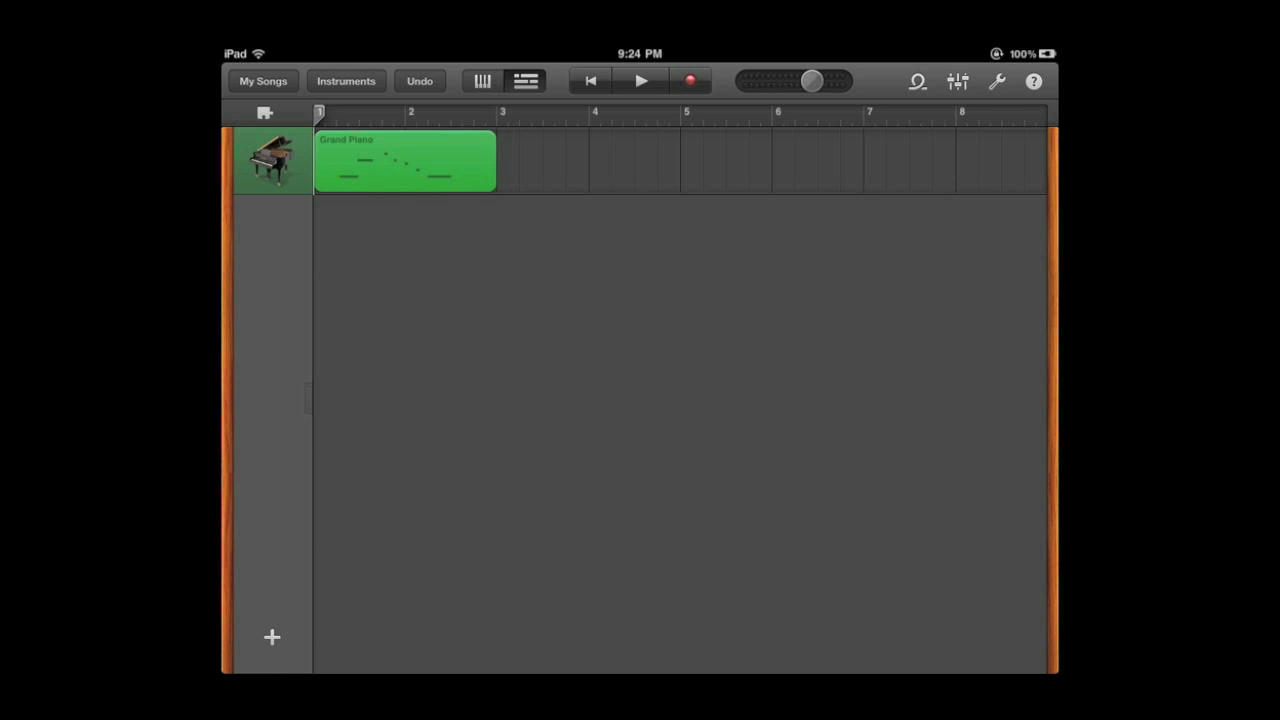
left_click(916, 81)
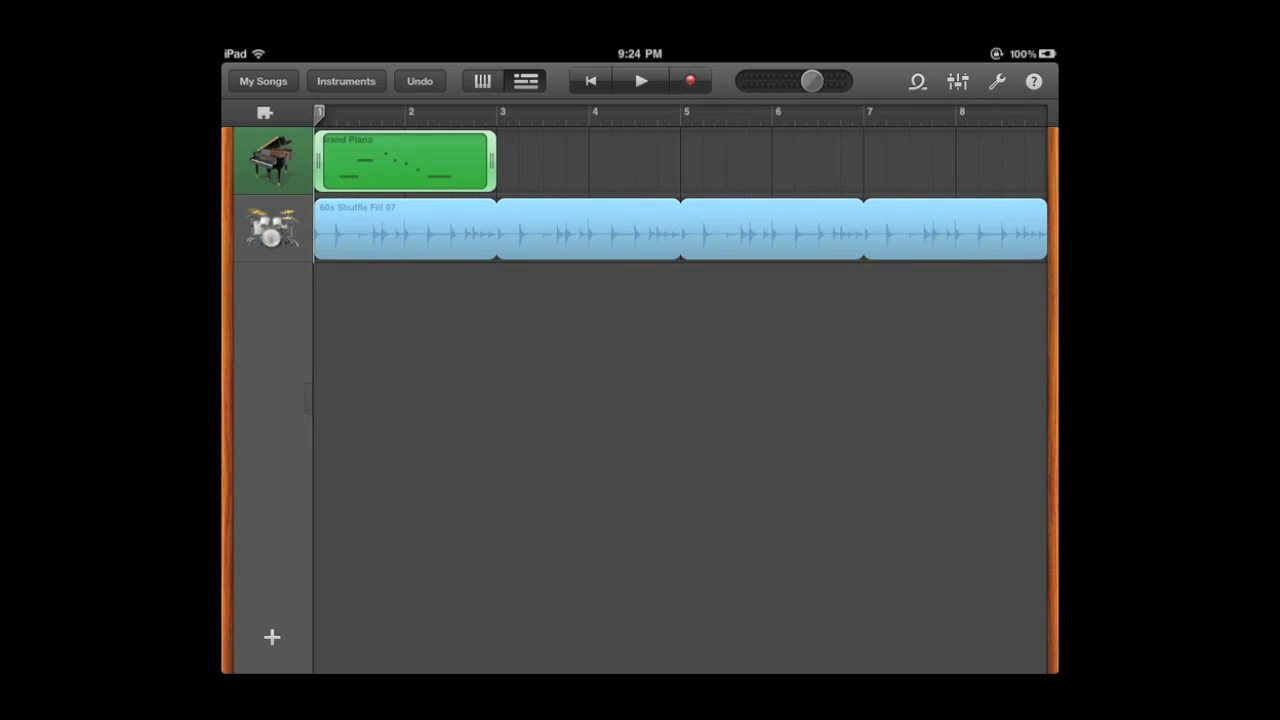
left_click(405, 160)
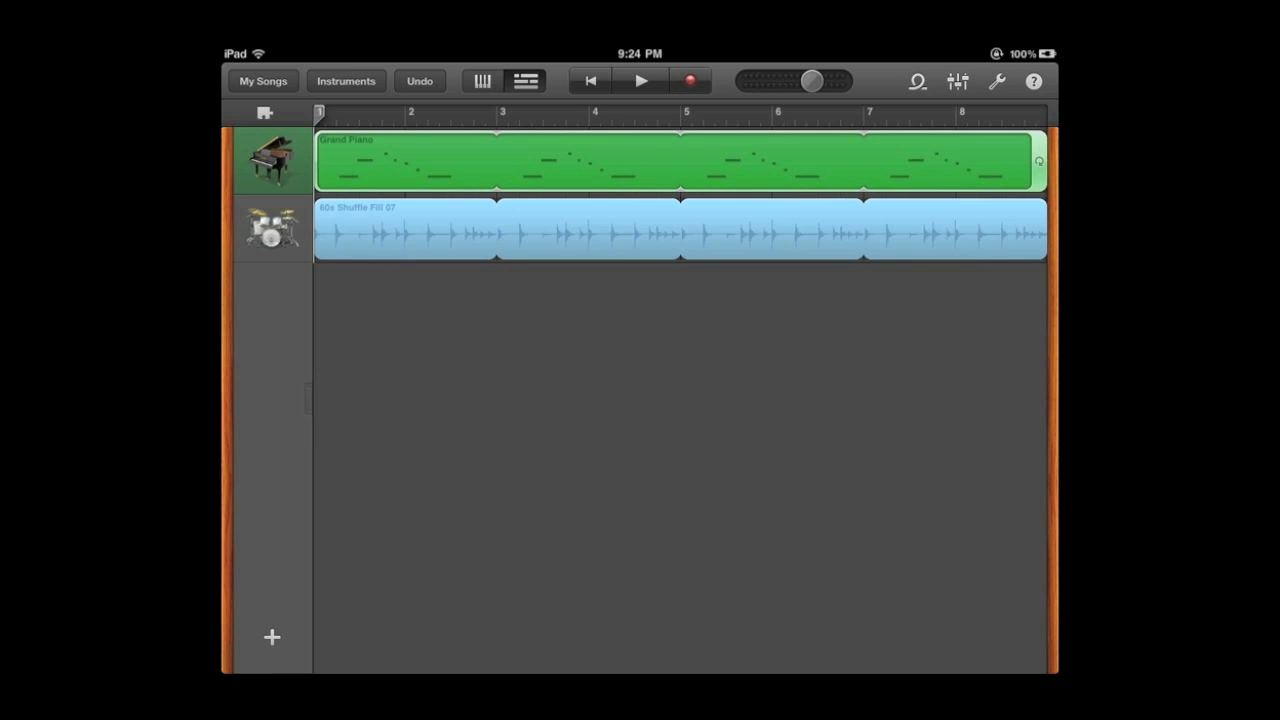
left_click(264, 112)
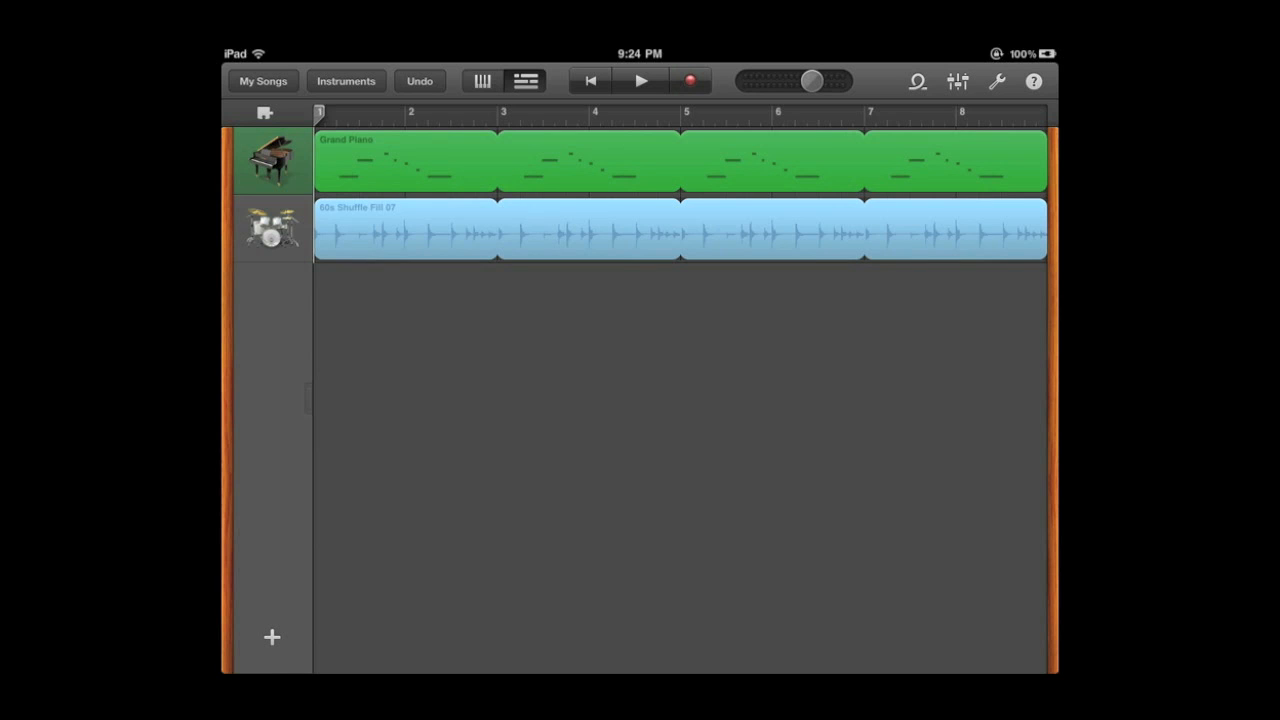
left_click(641, 81)
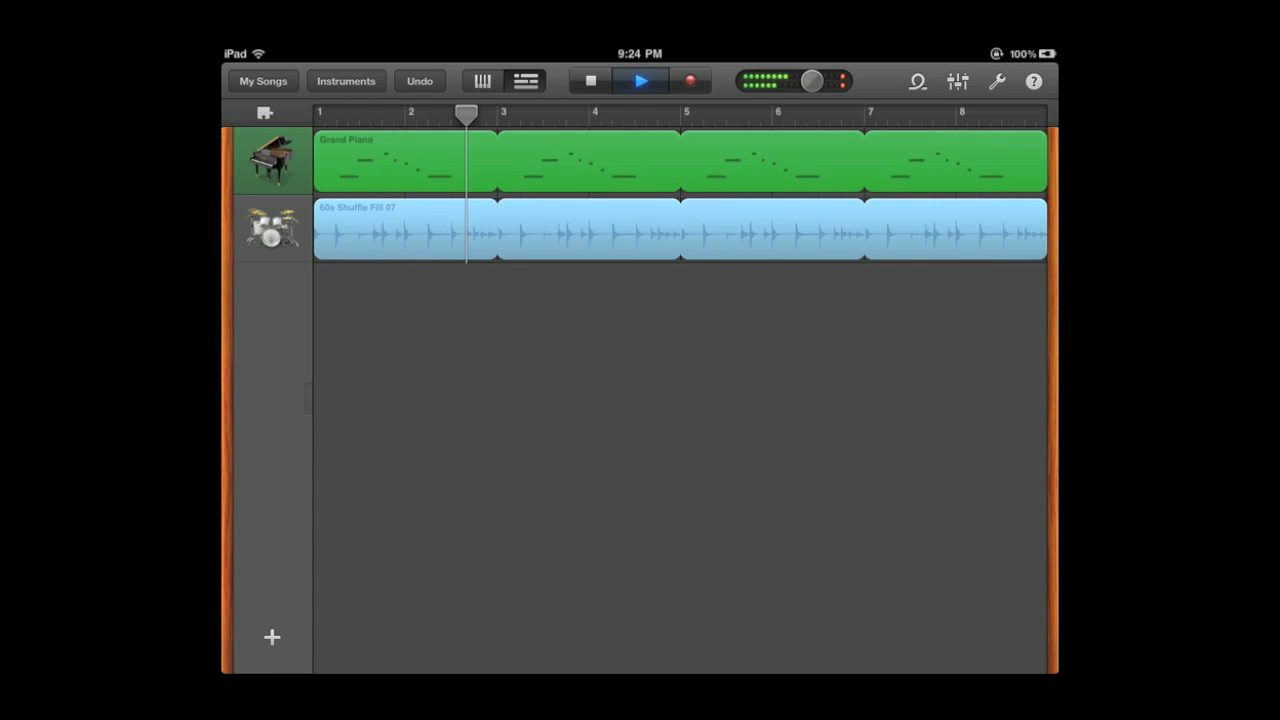
left_click(640, 81)
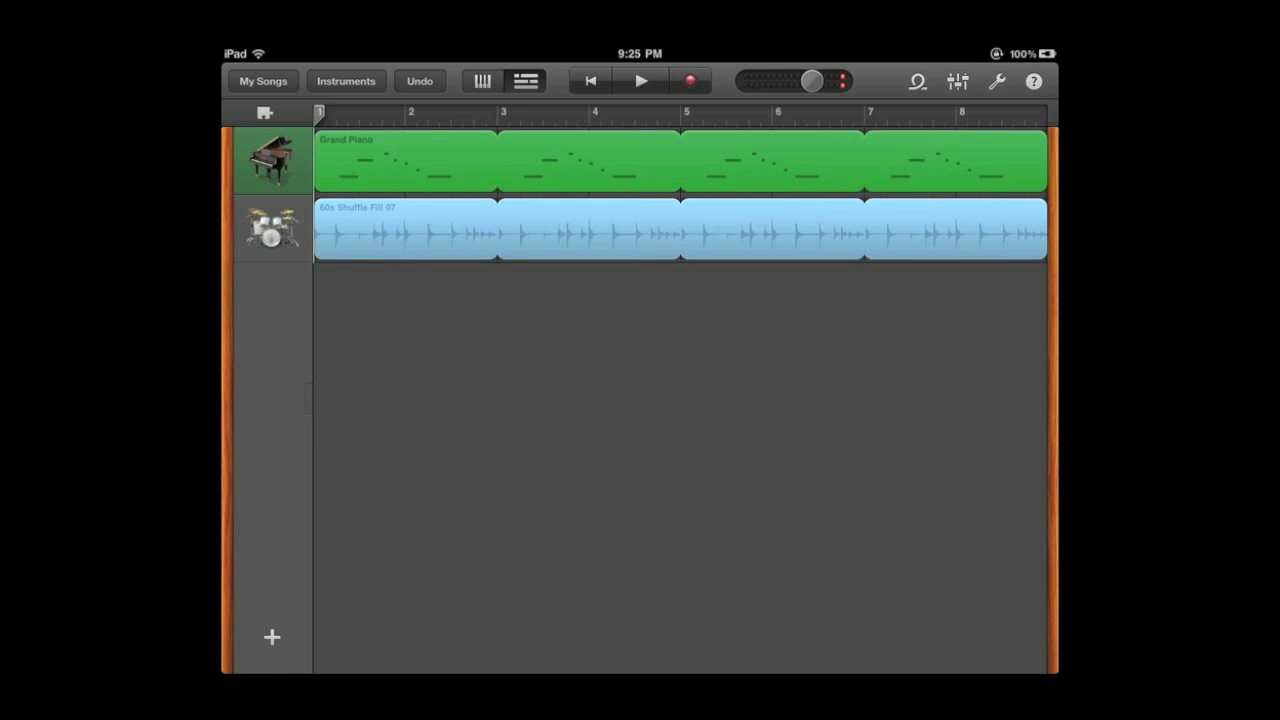
left_click(957, 81)
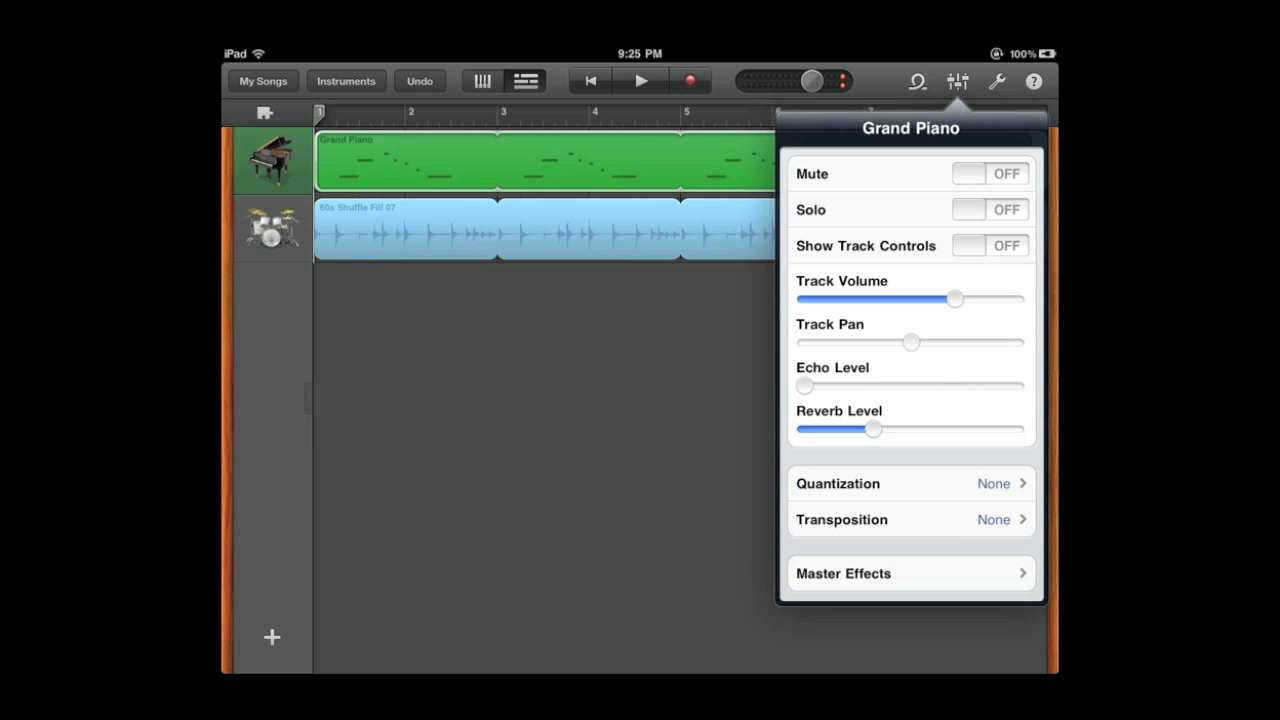
left_click(910, 483)
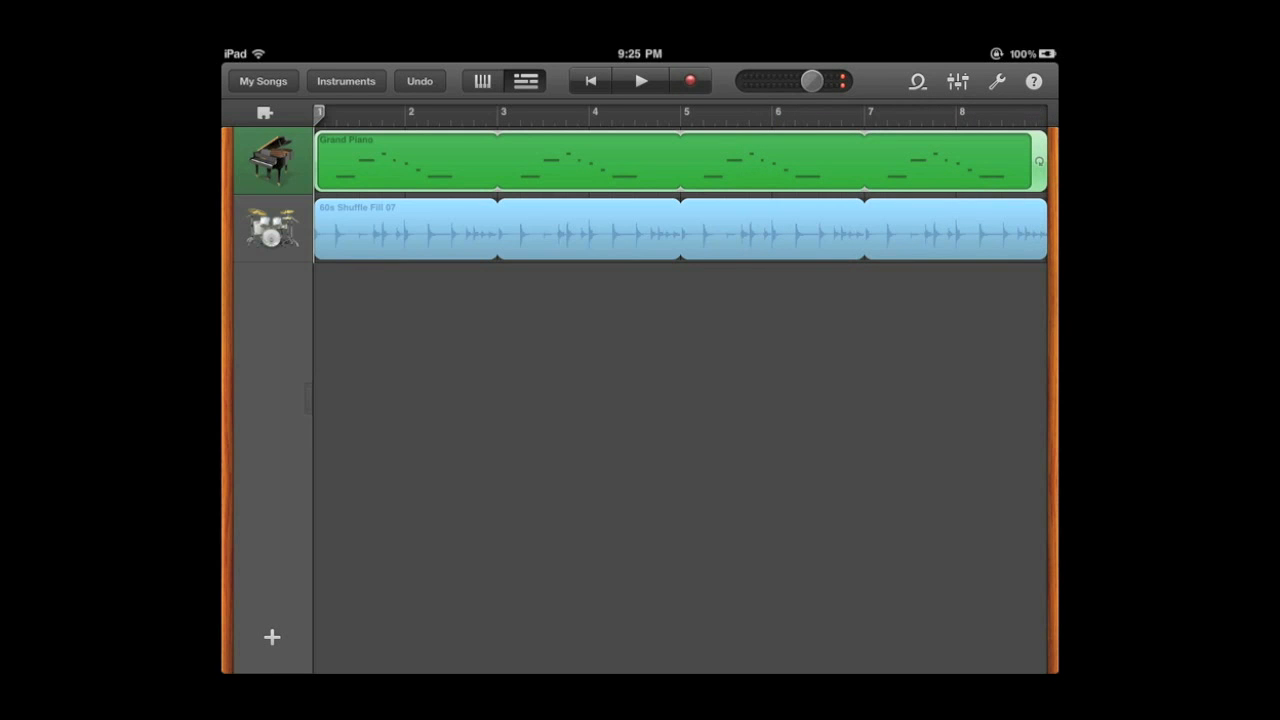
left_click(346, 81)
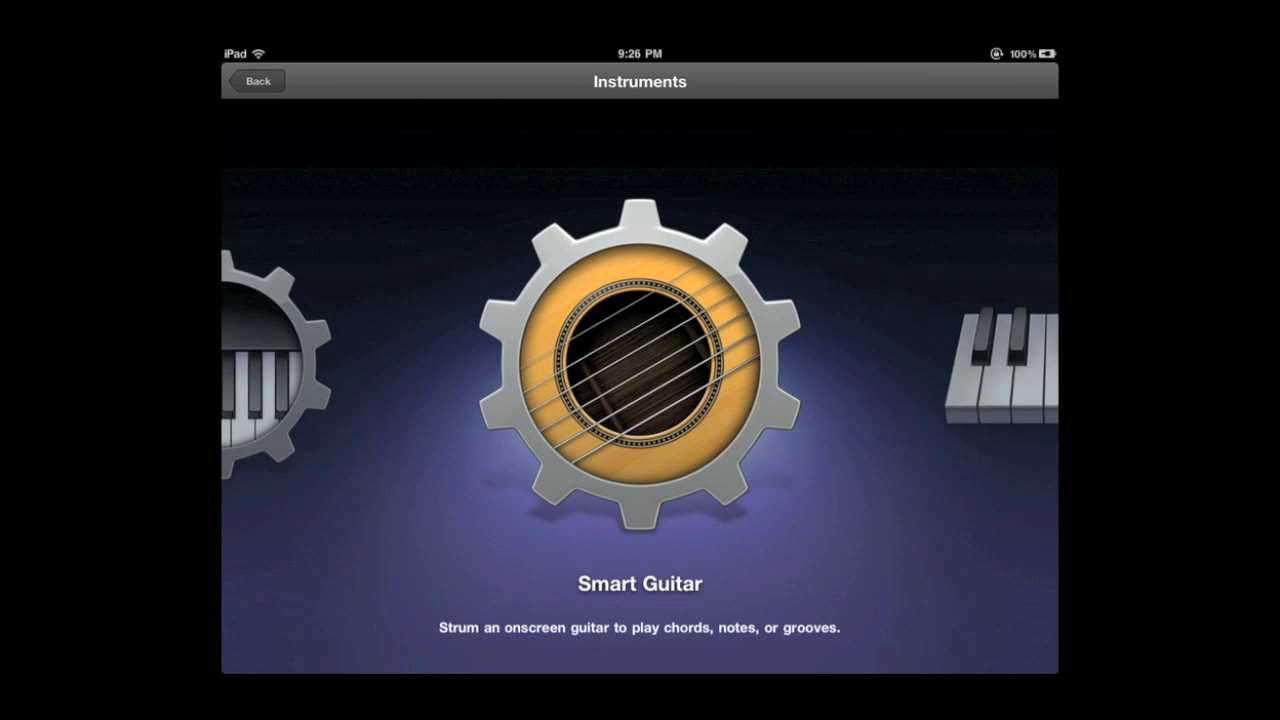
Open the acoustic Smart Guitar and strum the G and Dm chord strips.
left_click(639, 380)
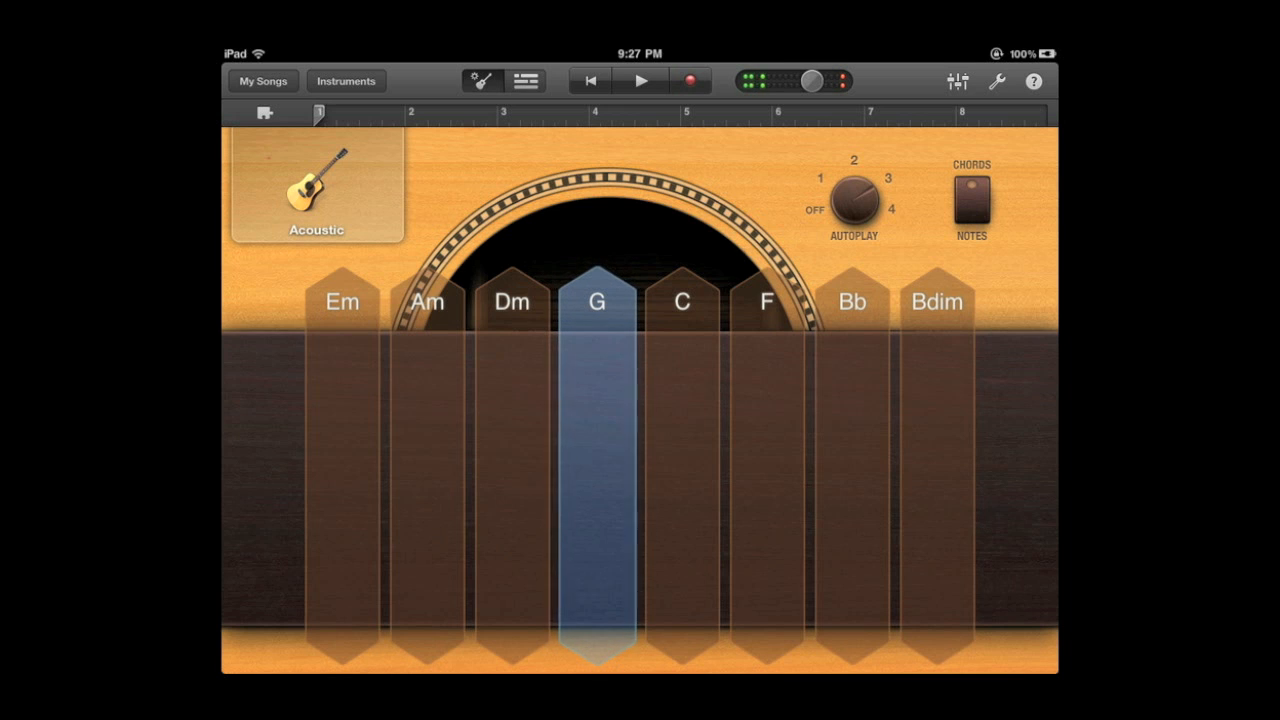
left_click(681, 450)
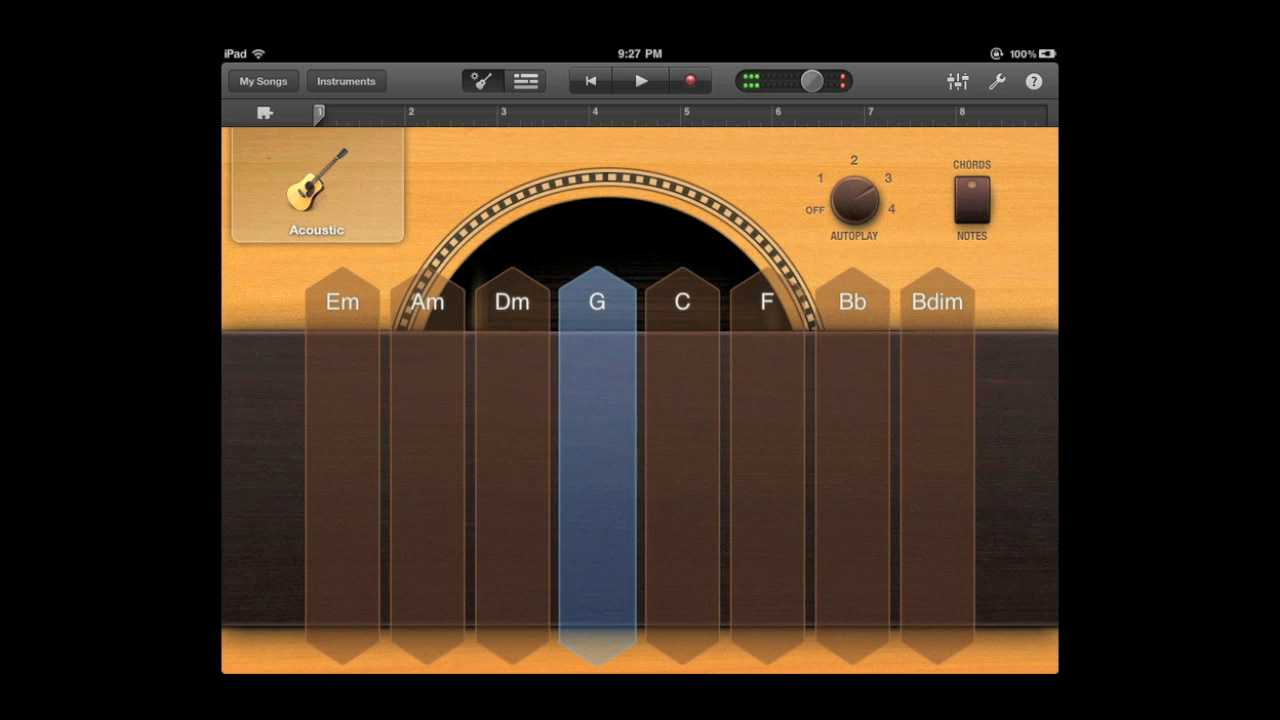
left_click(511, 450)
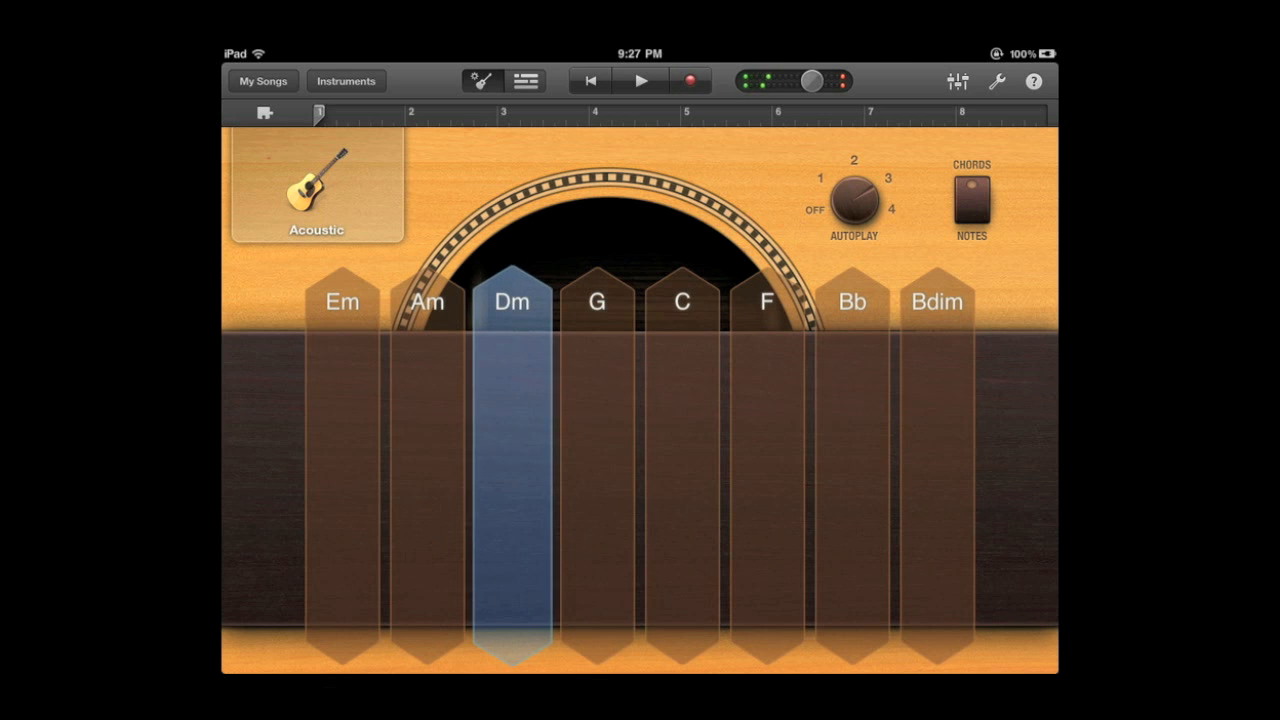
left_click(345, 81)
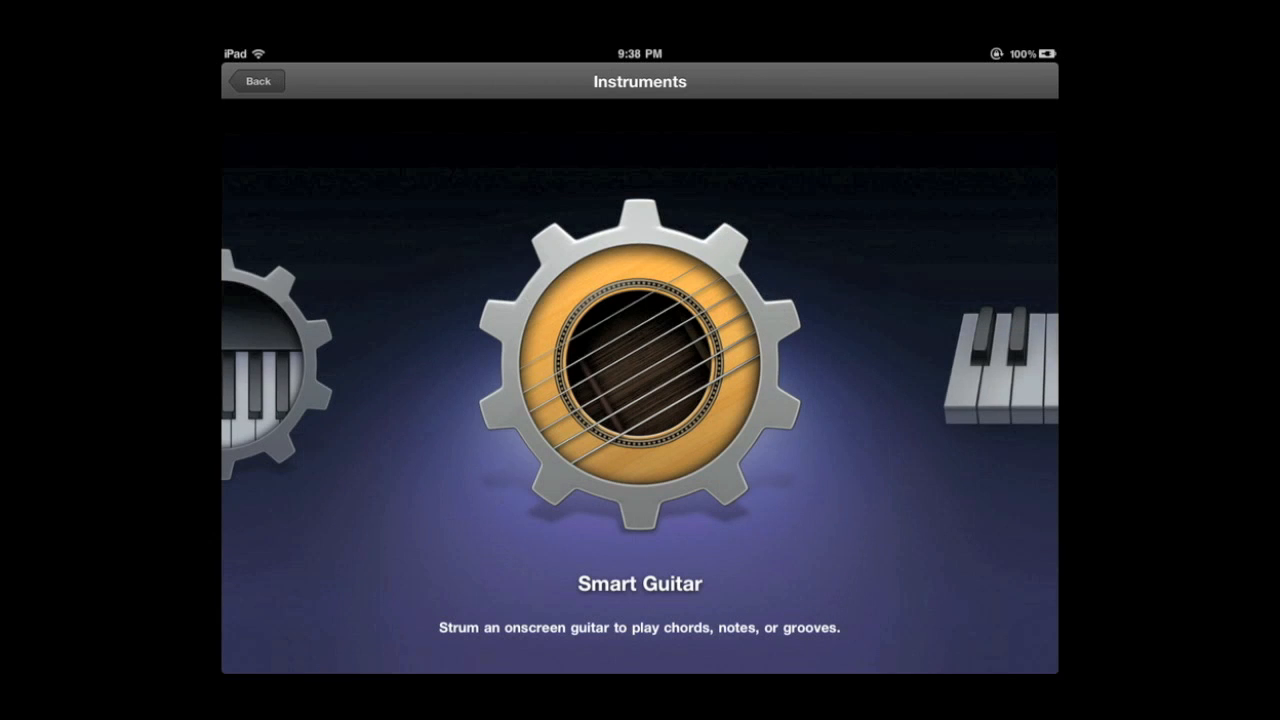
Strum a G chord on Smart Guitar, then switch to Notes for single fretboard notes.
left_click(639, 360)
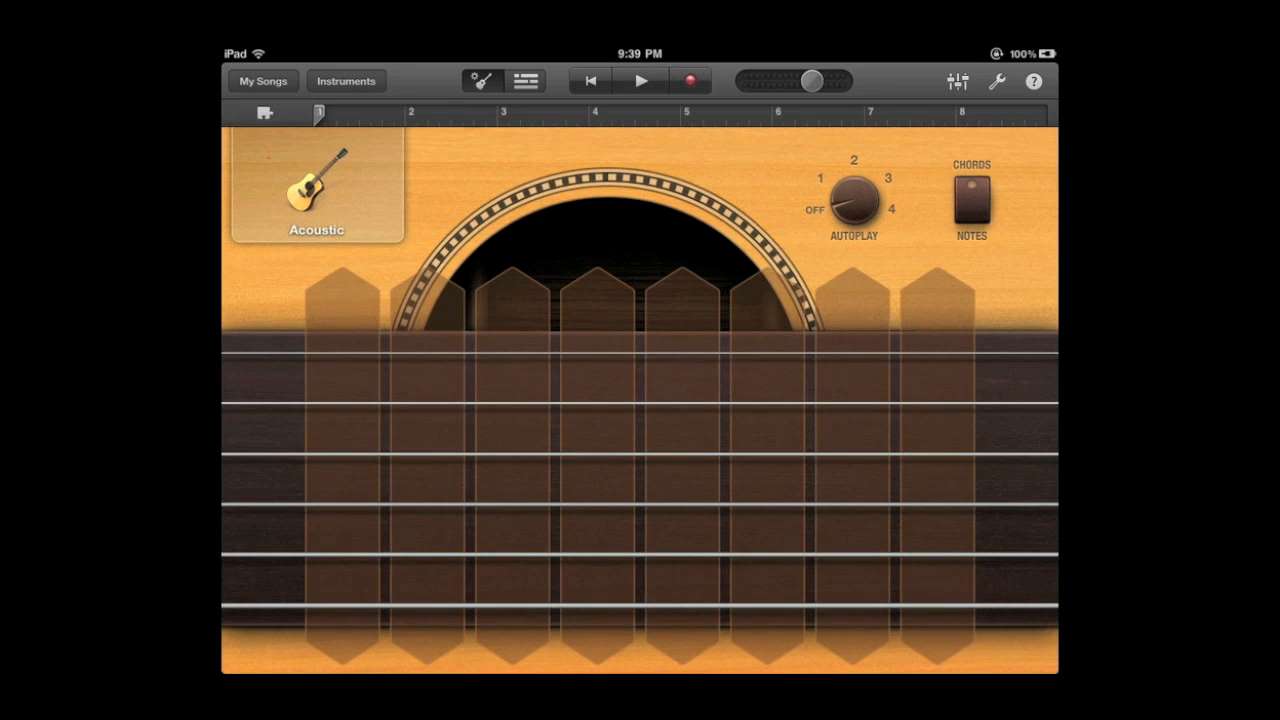
left_click(971, 190)
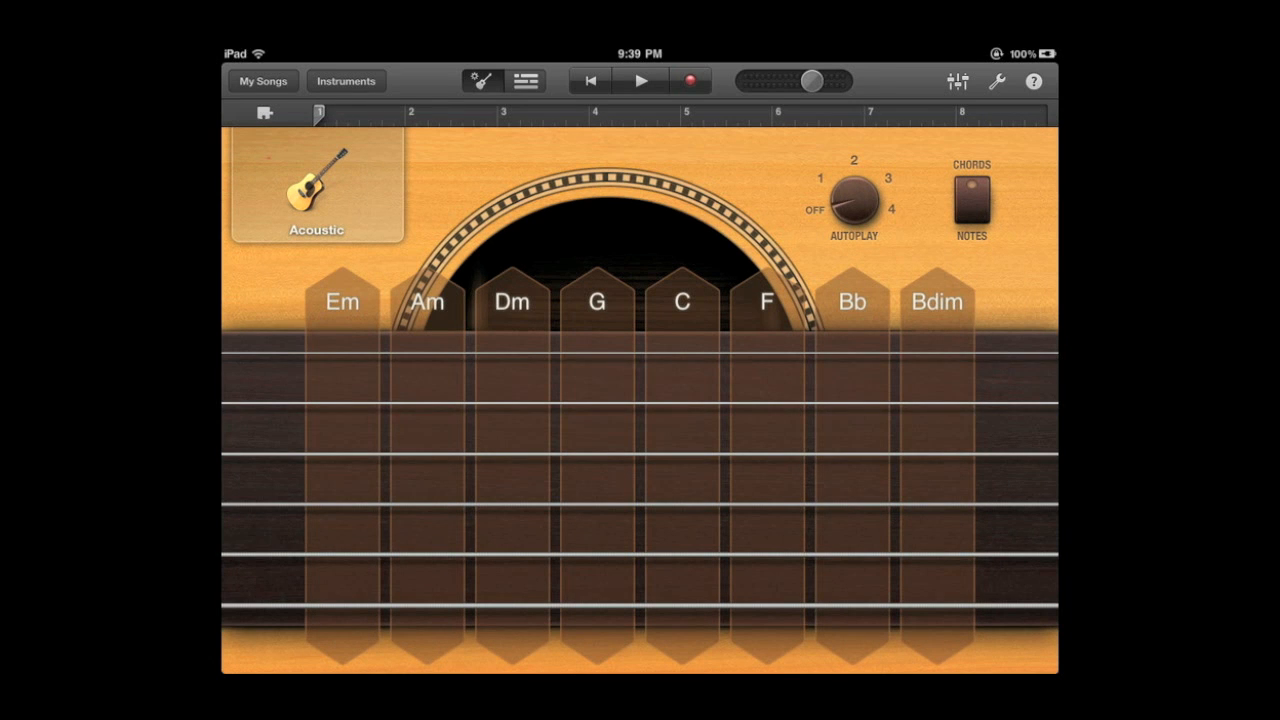
left_click(596, 301)
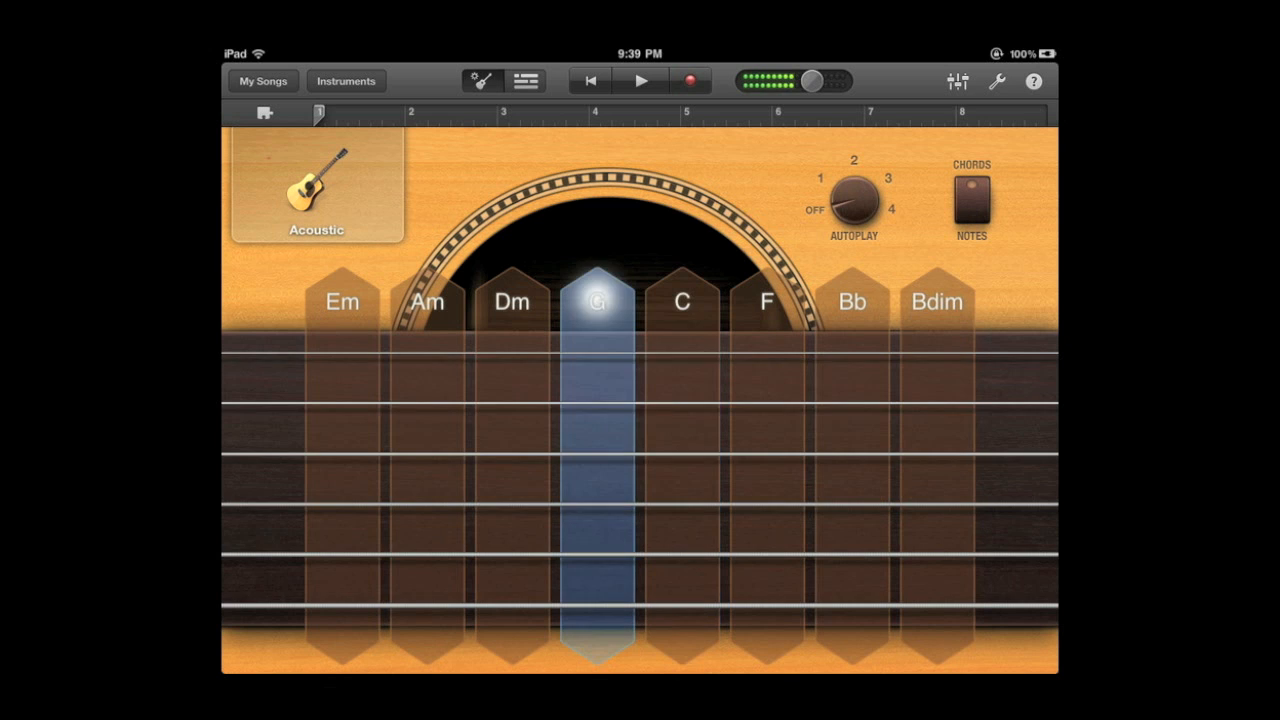
left_click(596, 301)
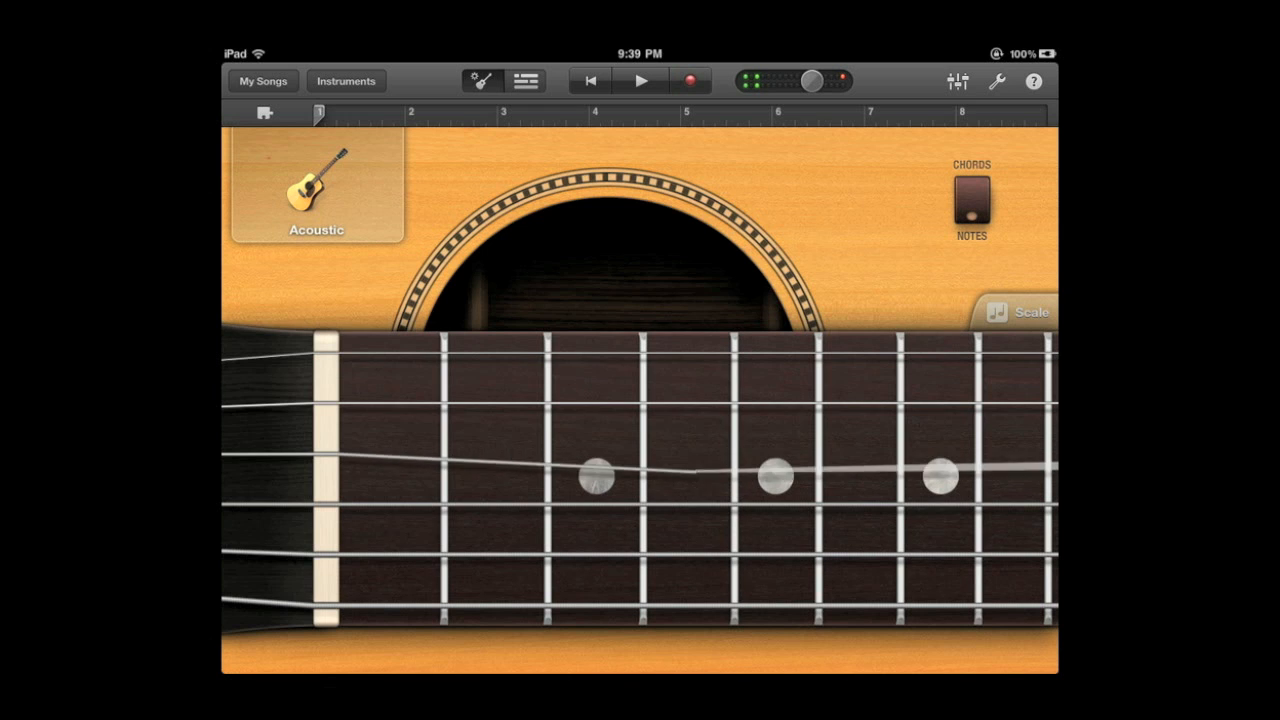
left_click(345, 81)
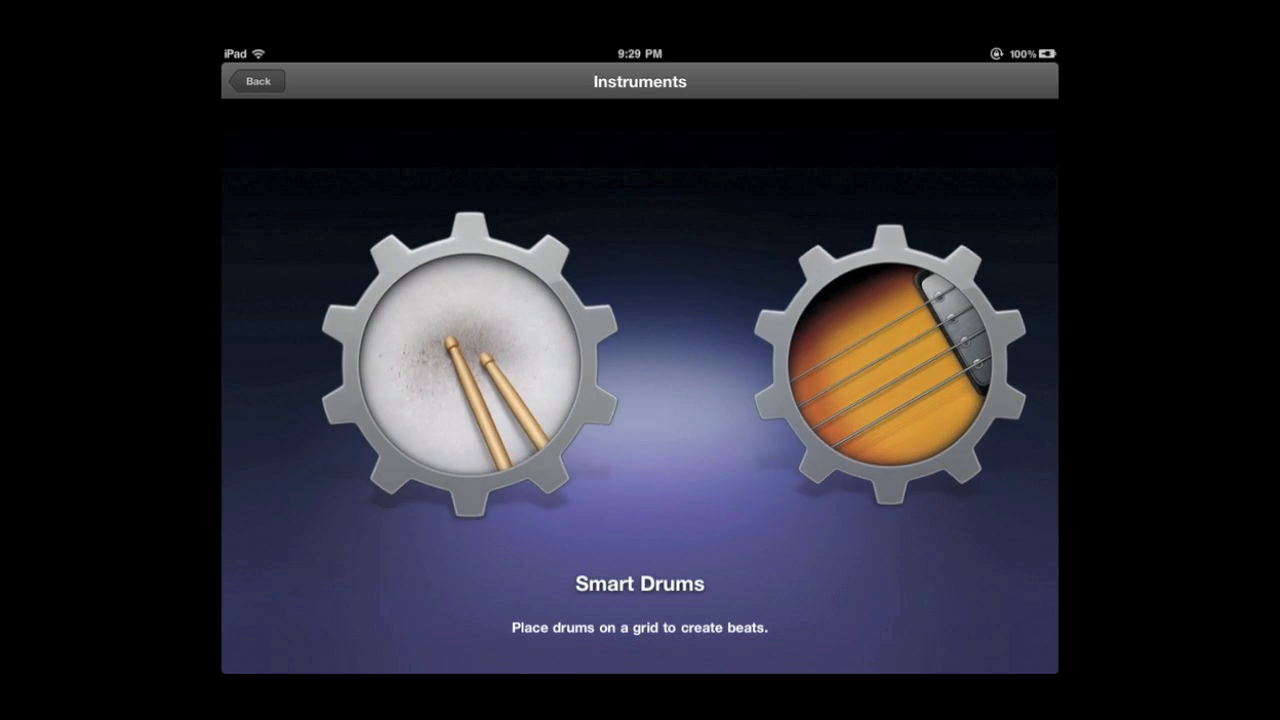
Open Smart Drums and swap the Classic Studio Kit for Vintage Kit.
scroll("left", 3)
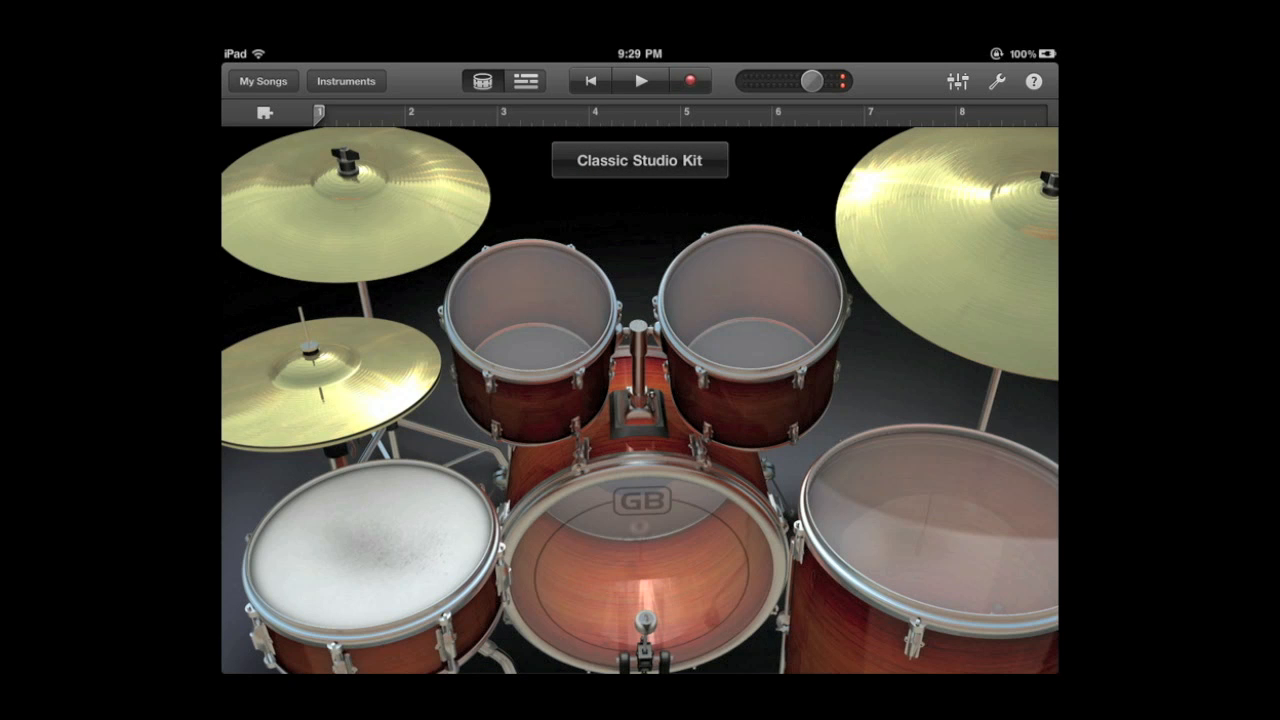
left_click(639, 160)
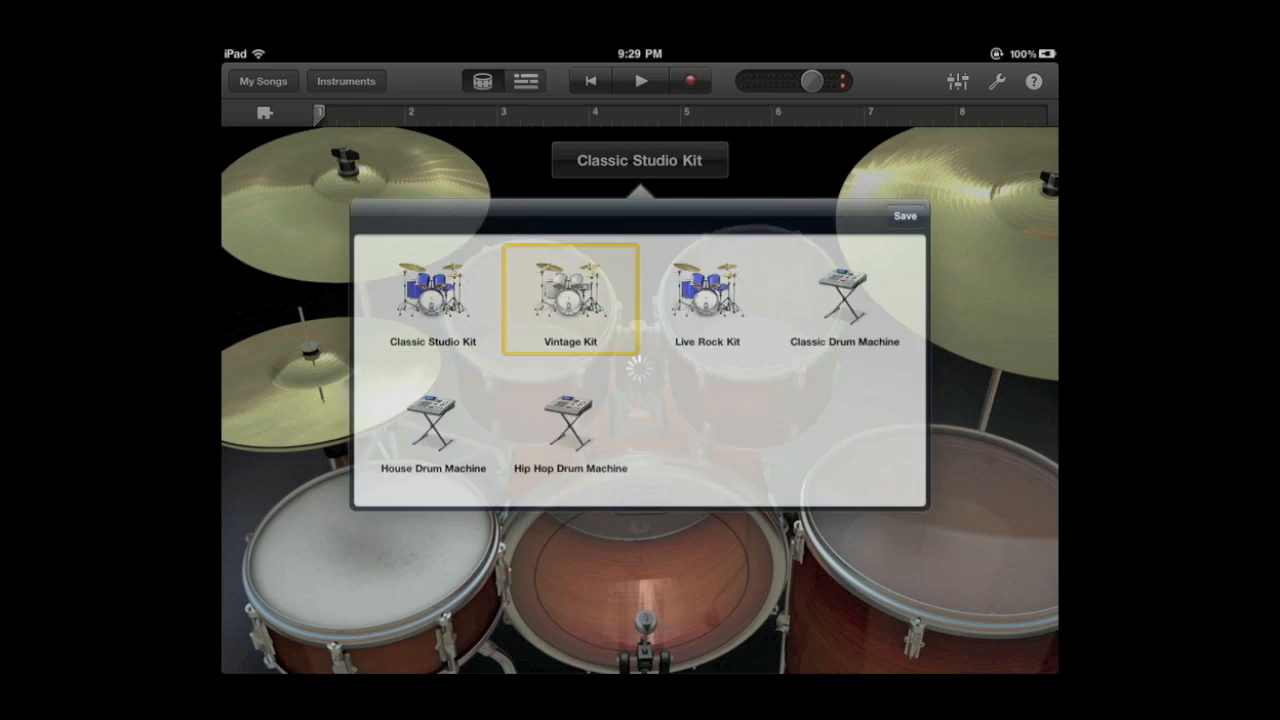
left_click(570, 295)
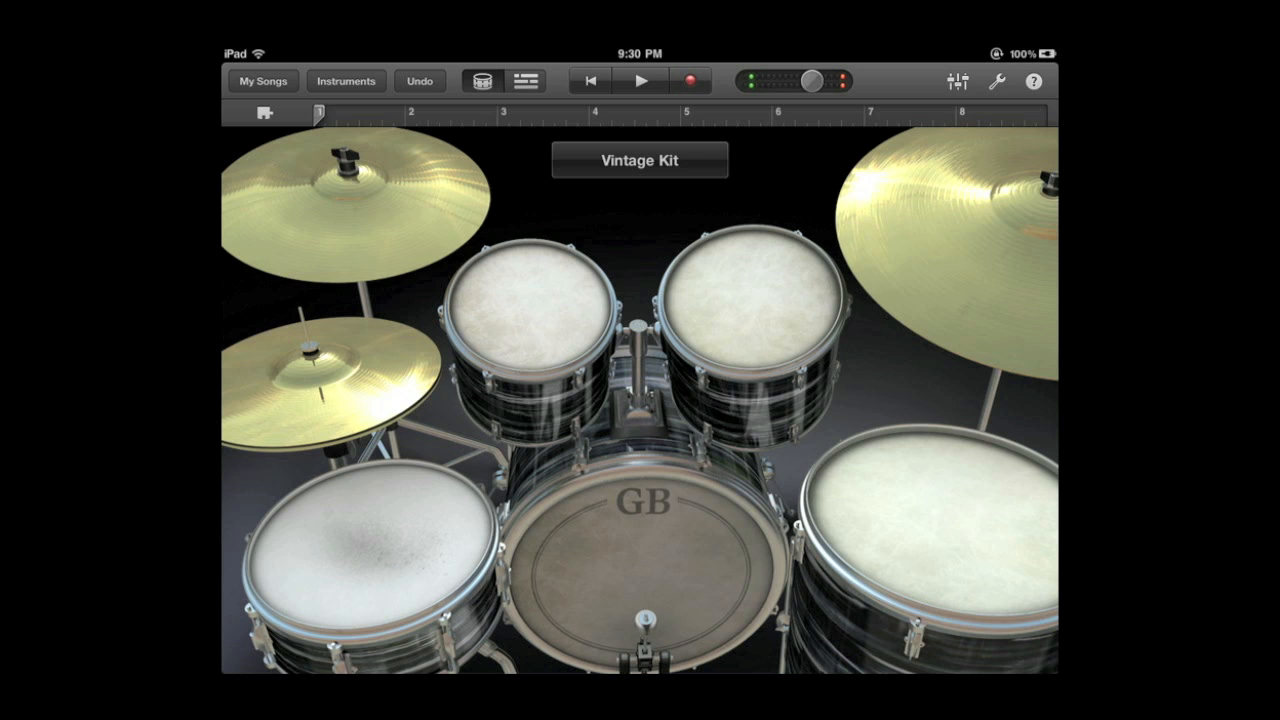
Open Smart Drums and position the kick on the simple side of the grid.
left_click(346, 81)
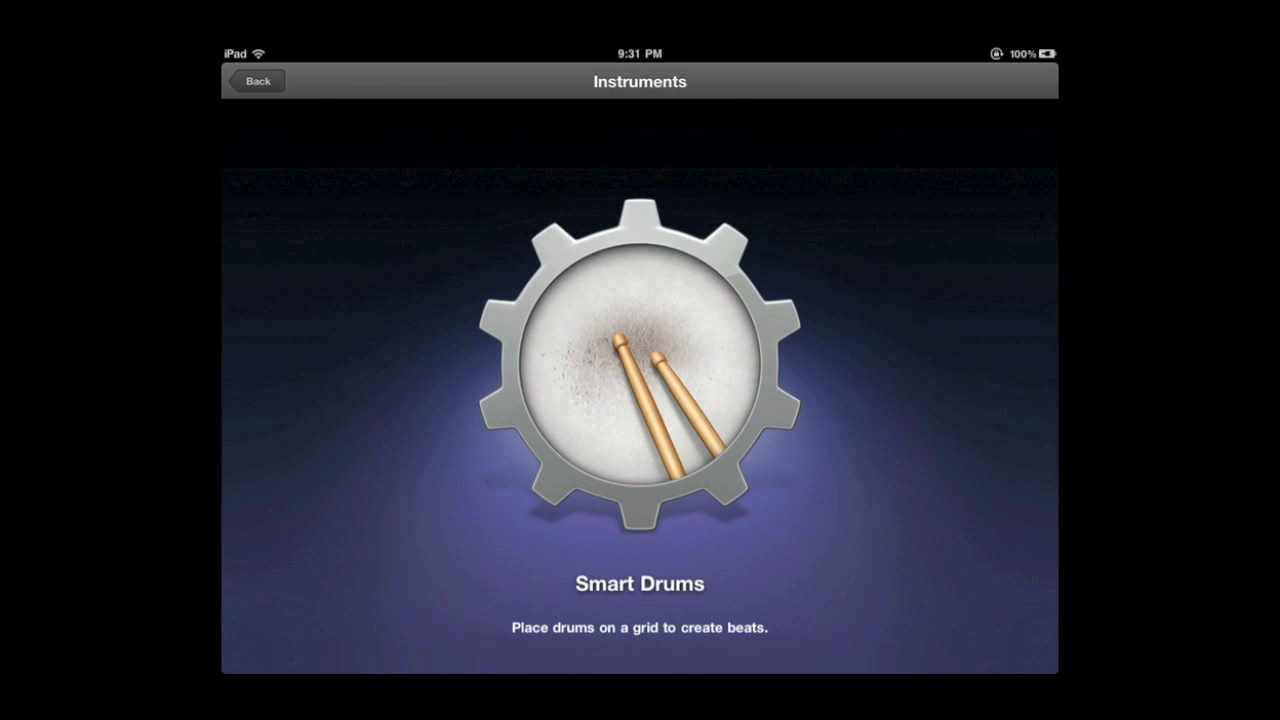
left_click(639, 360)
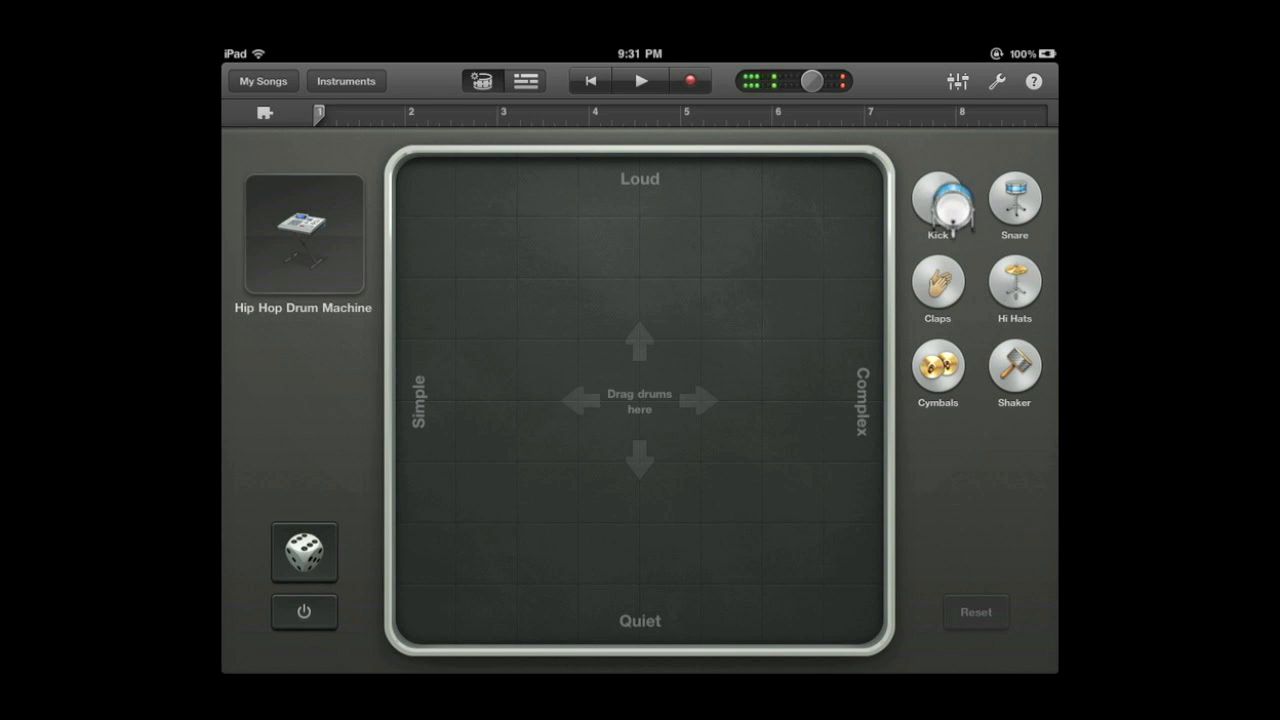
left_click_drag(937, 205, 482, 280)
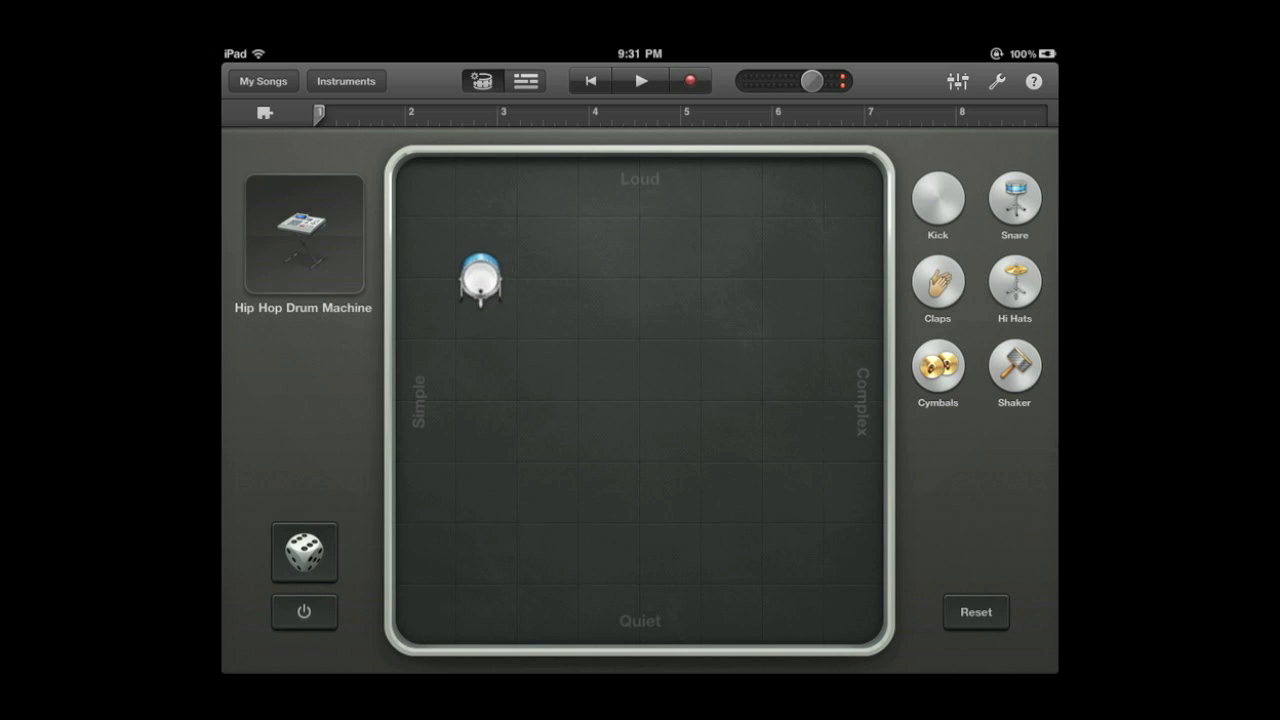
left_click_drag(482, 280, 663, 605)
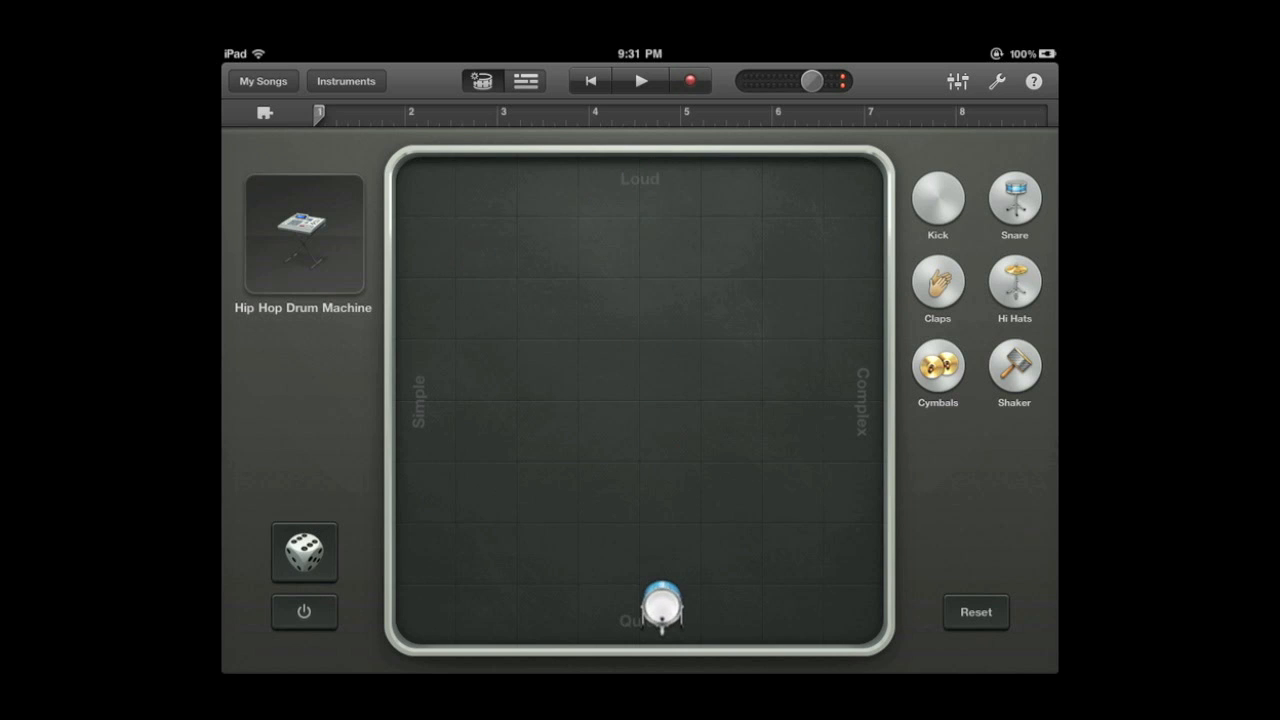
left_click_drag(655, 600, 855, 450)
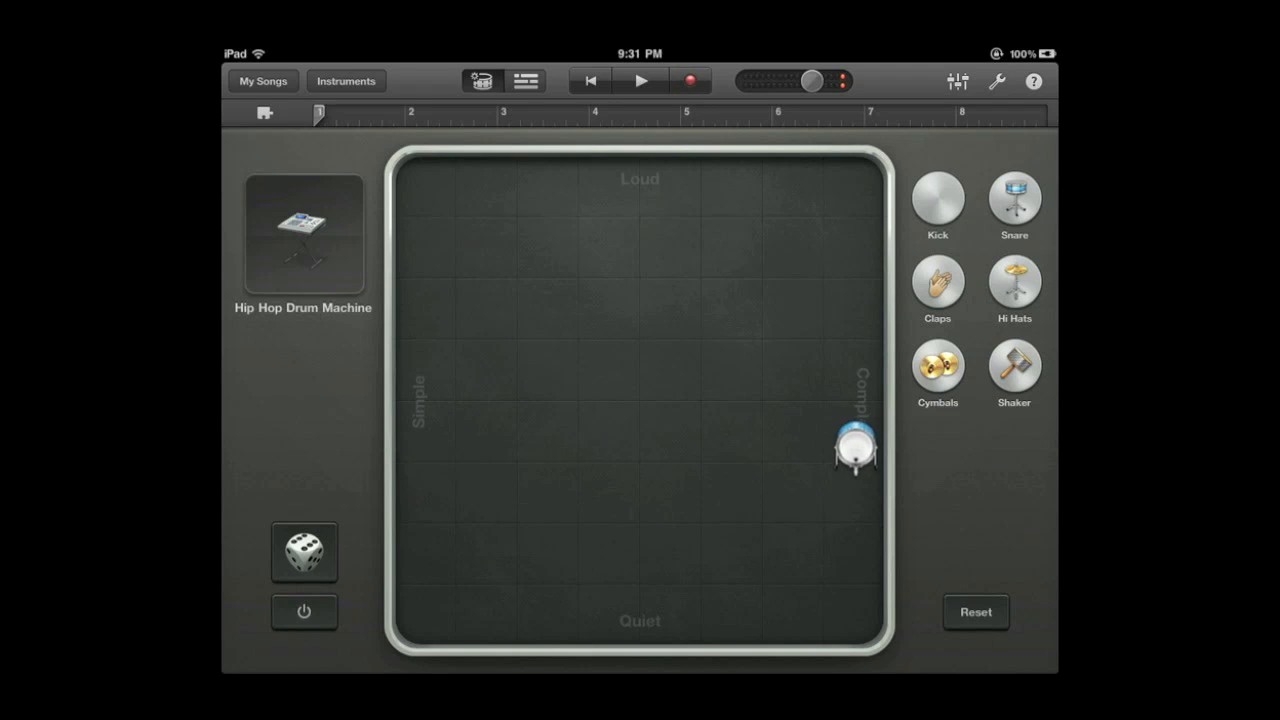
left_click_drag(855, 450, 487, 368)
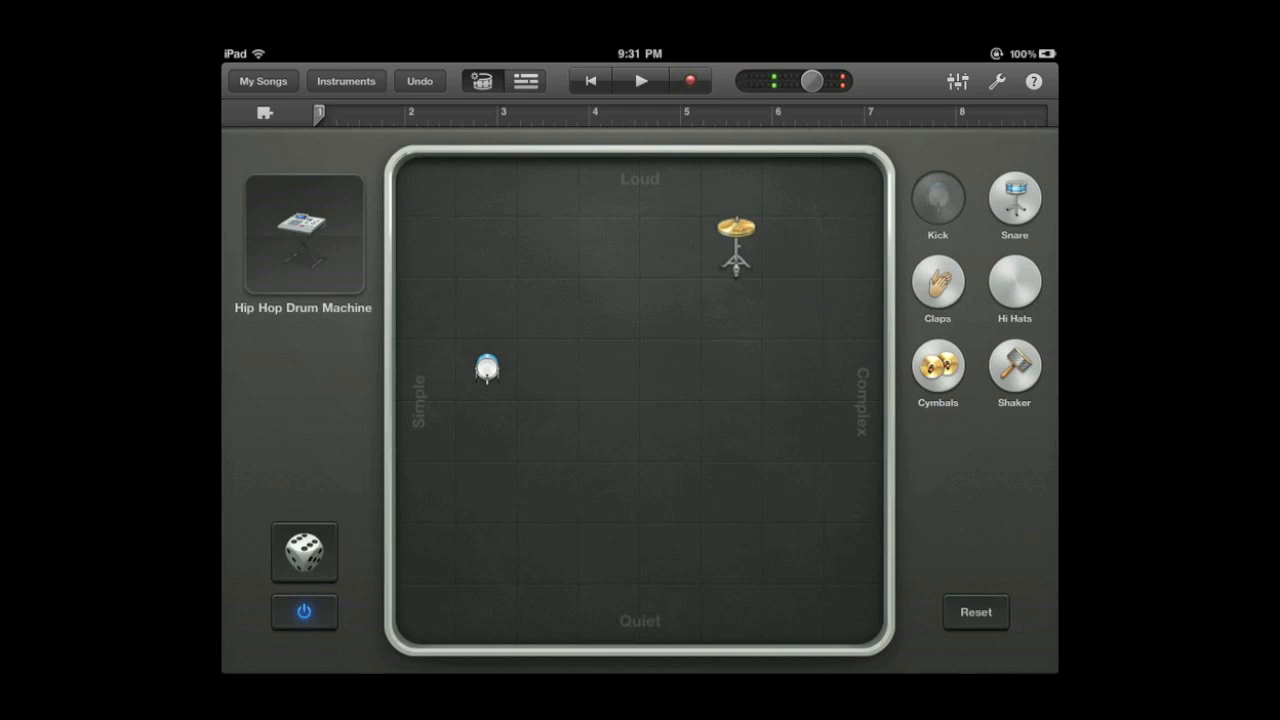
Place hi hats toward the loud, complex area and claps in the lower middle.
left_click_drag(735, 245, 730, 305)
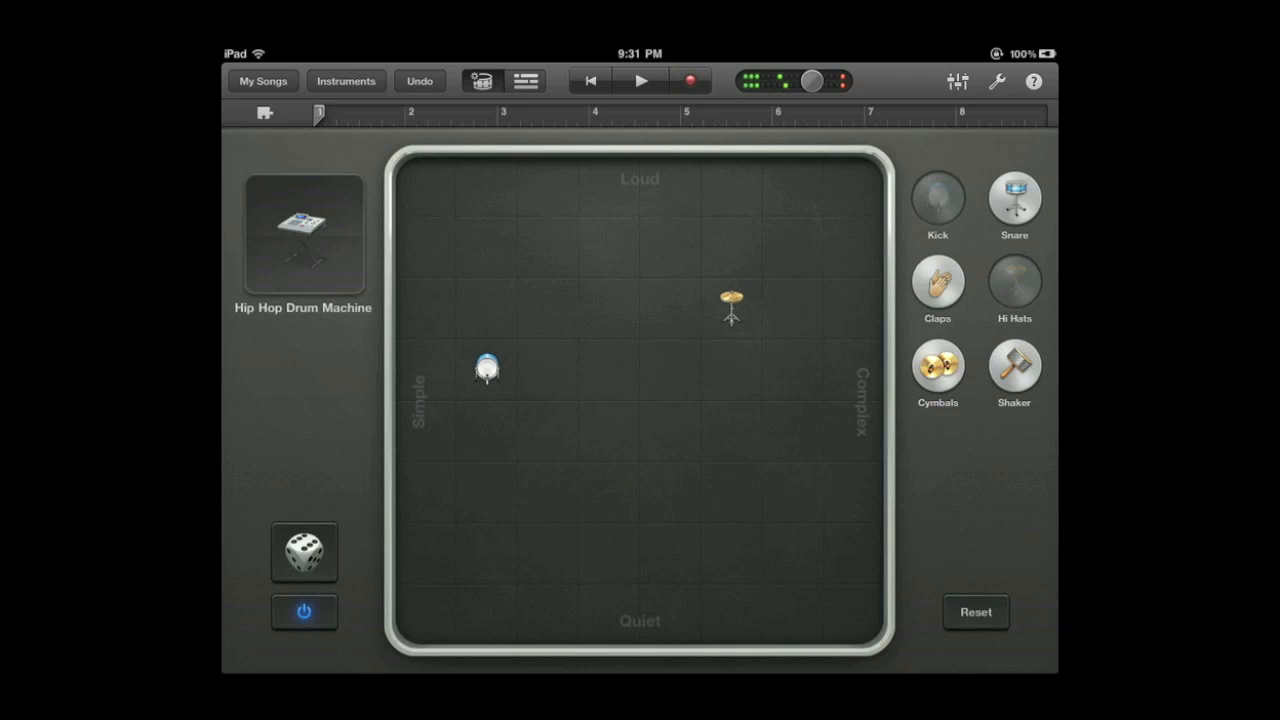
left_click_drag(937, 272, 632, 517)
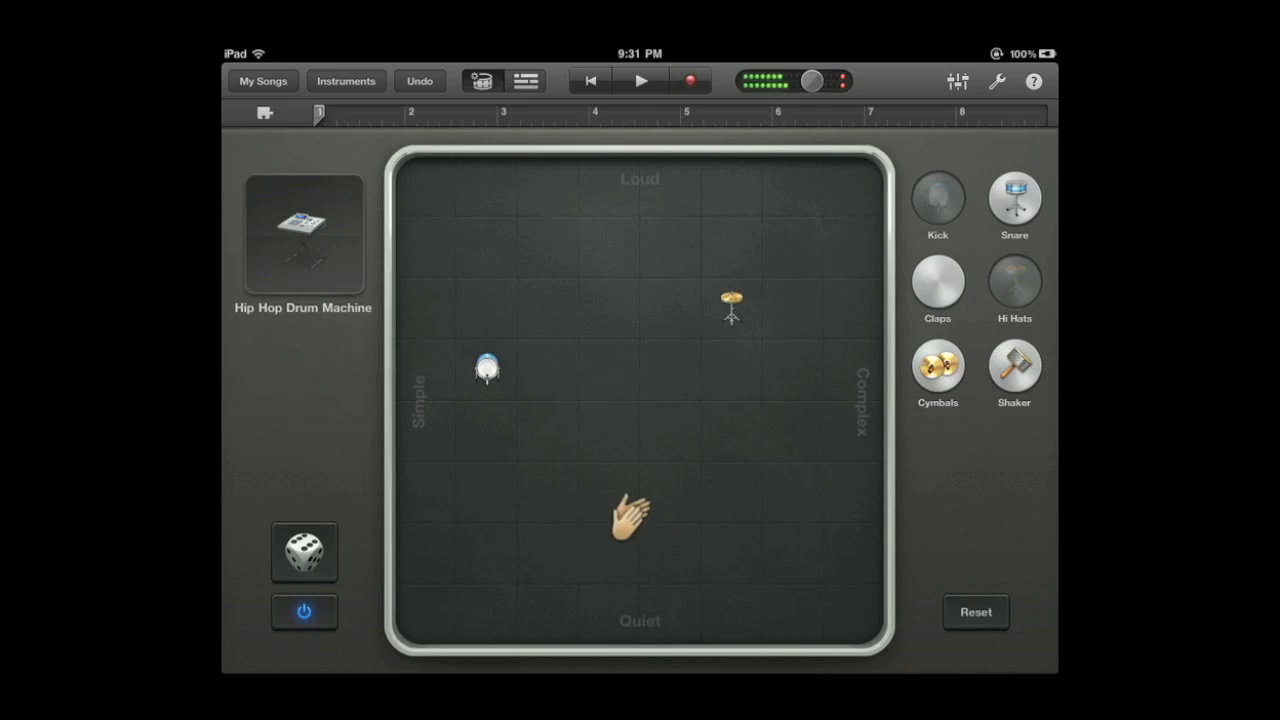
left_click_drag(630, 515, 608, 495)
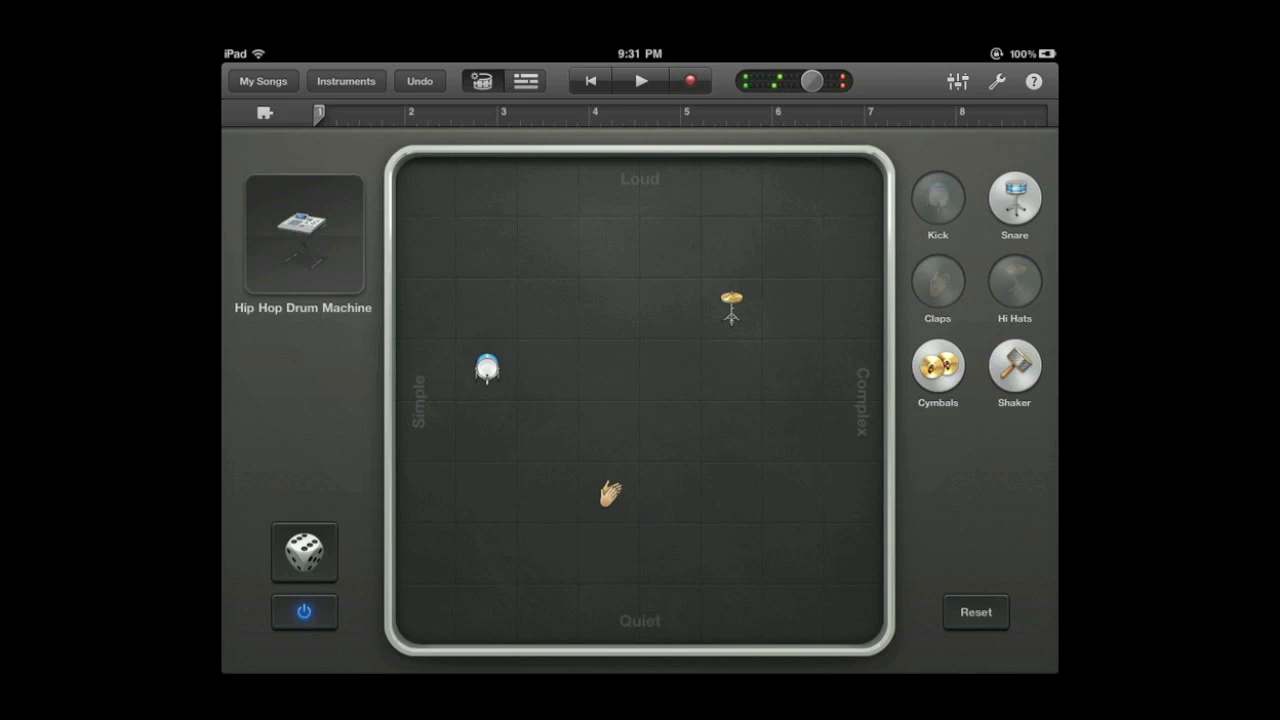
Add a snare near the grid centre and shuffle the beat randomly twice.
left_click(1013, 200)
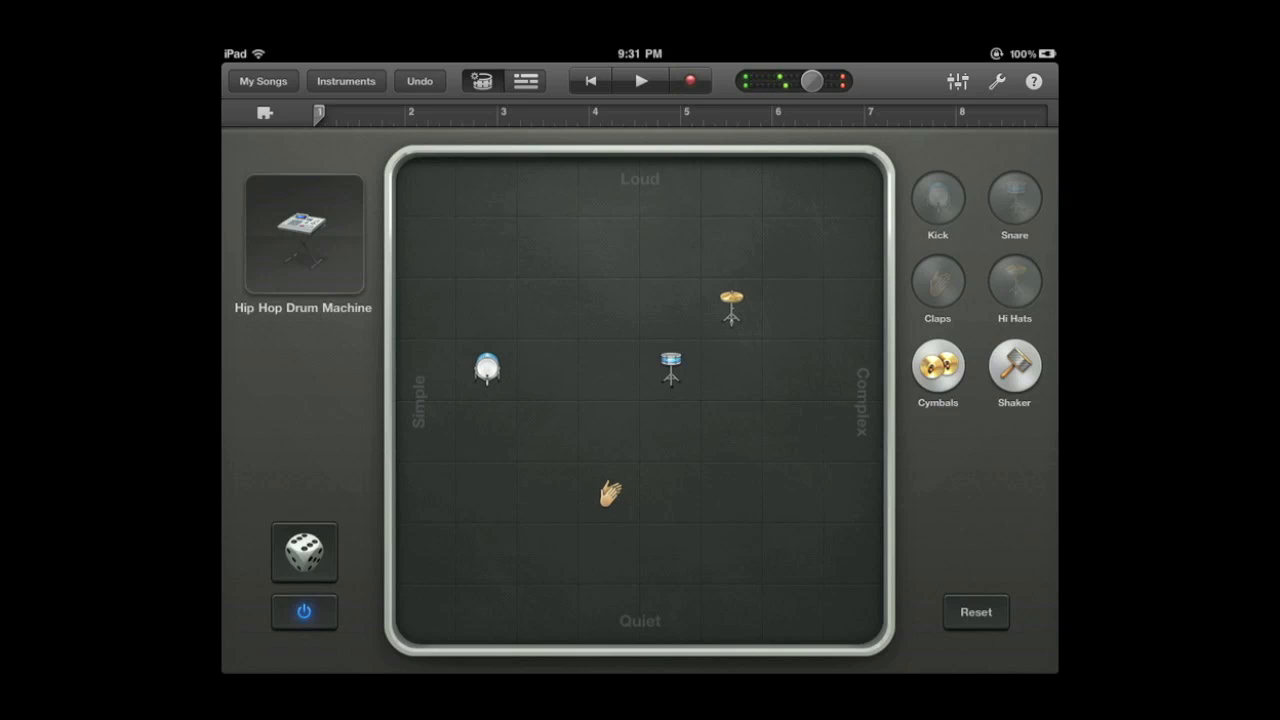
left_click(304, 552)
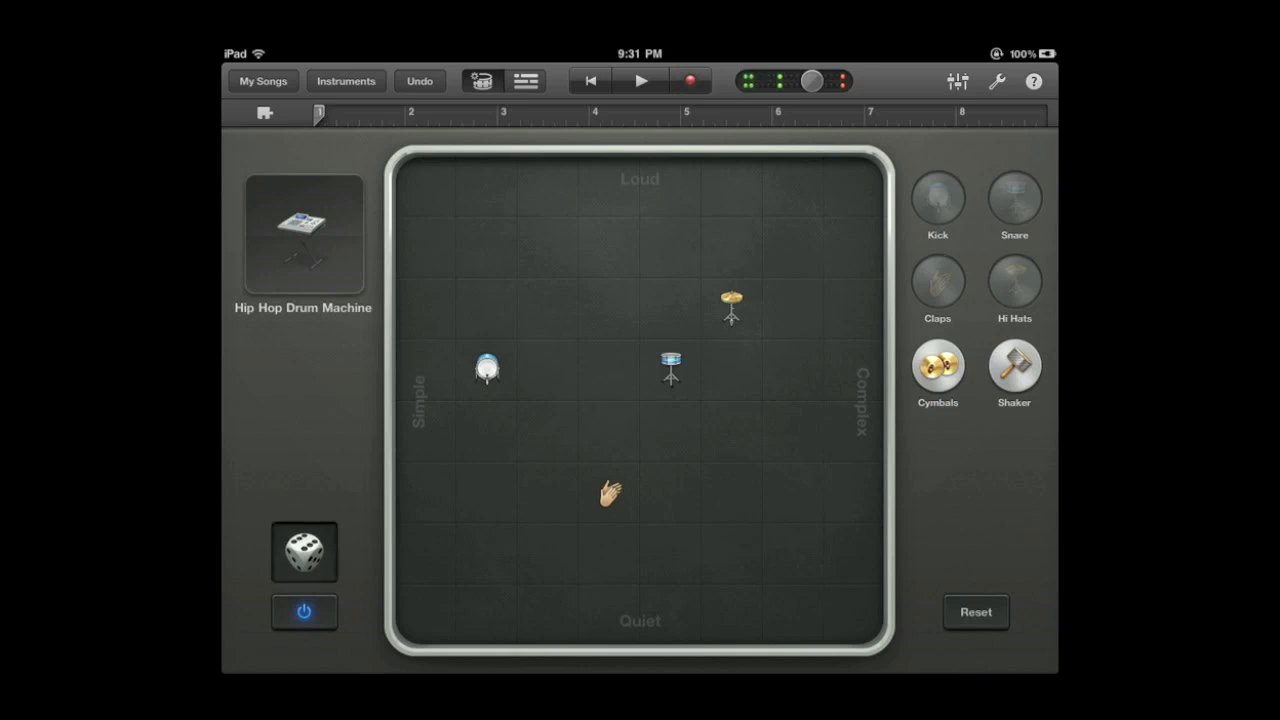
left_click(304, 552)
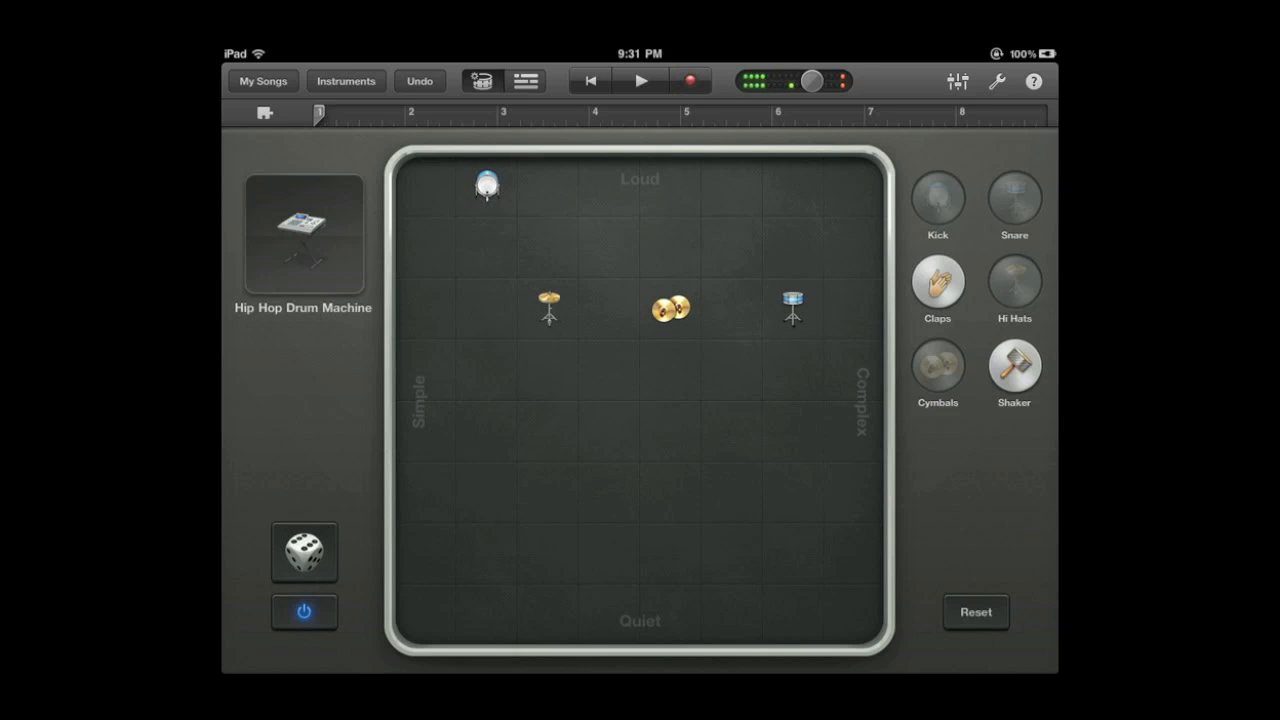
Switch the kit to Live Rock Kit and generate a fresh random beat.
left_click(303, 235)
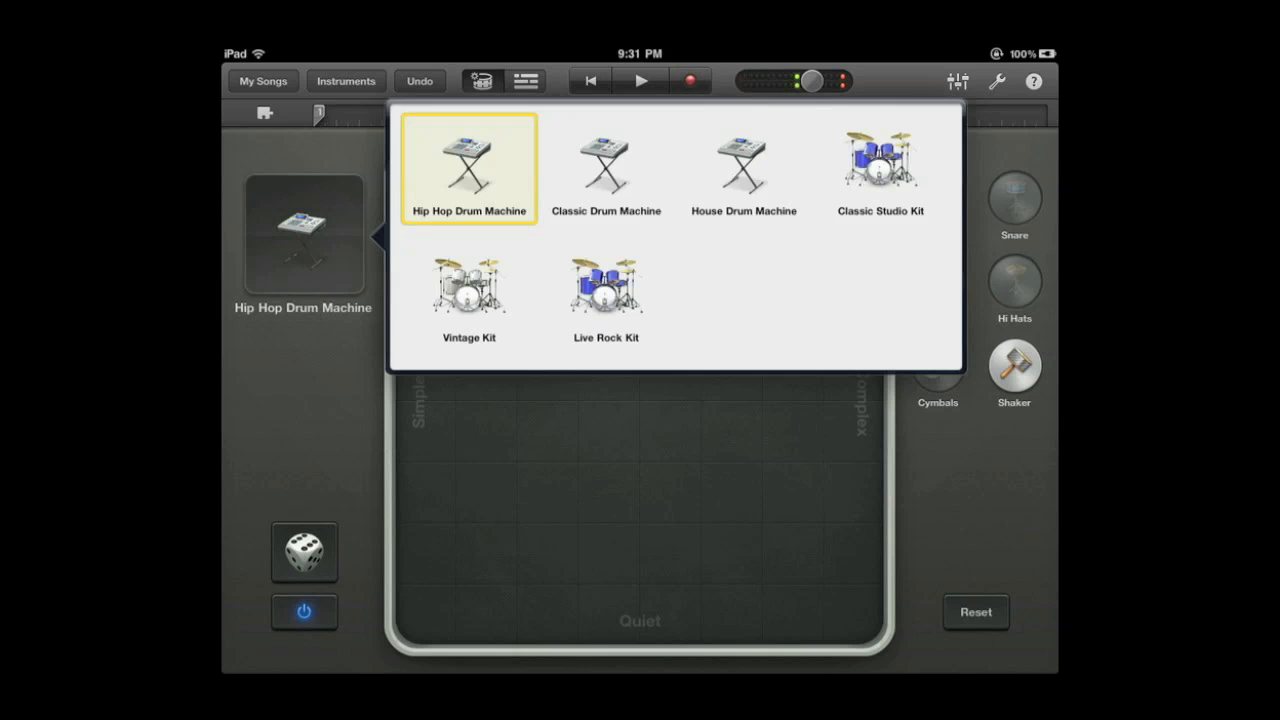
left_click(605, 287)
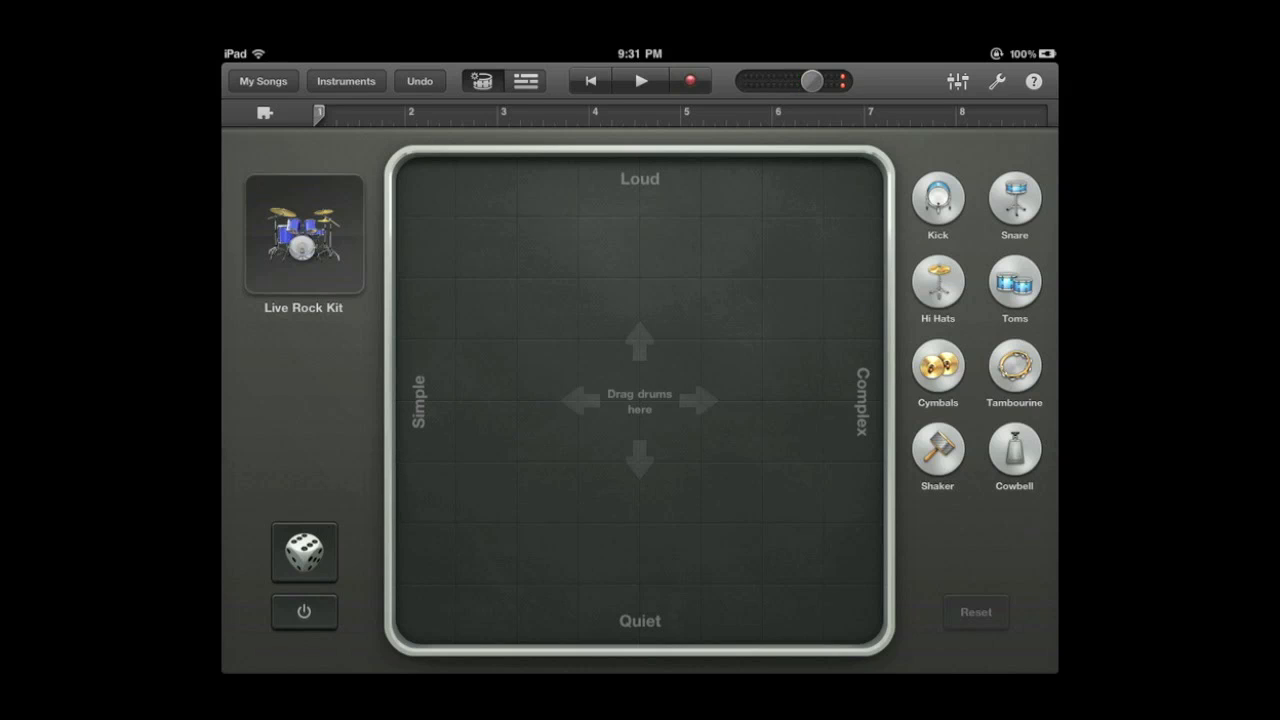
left_click(303, 551)
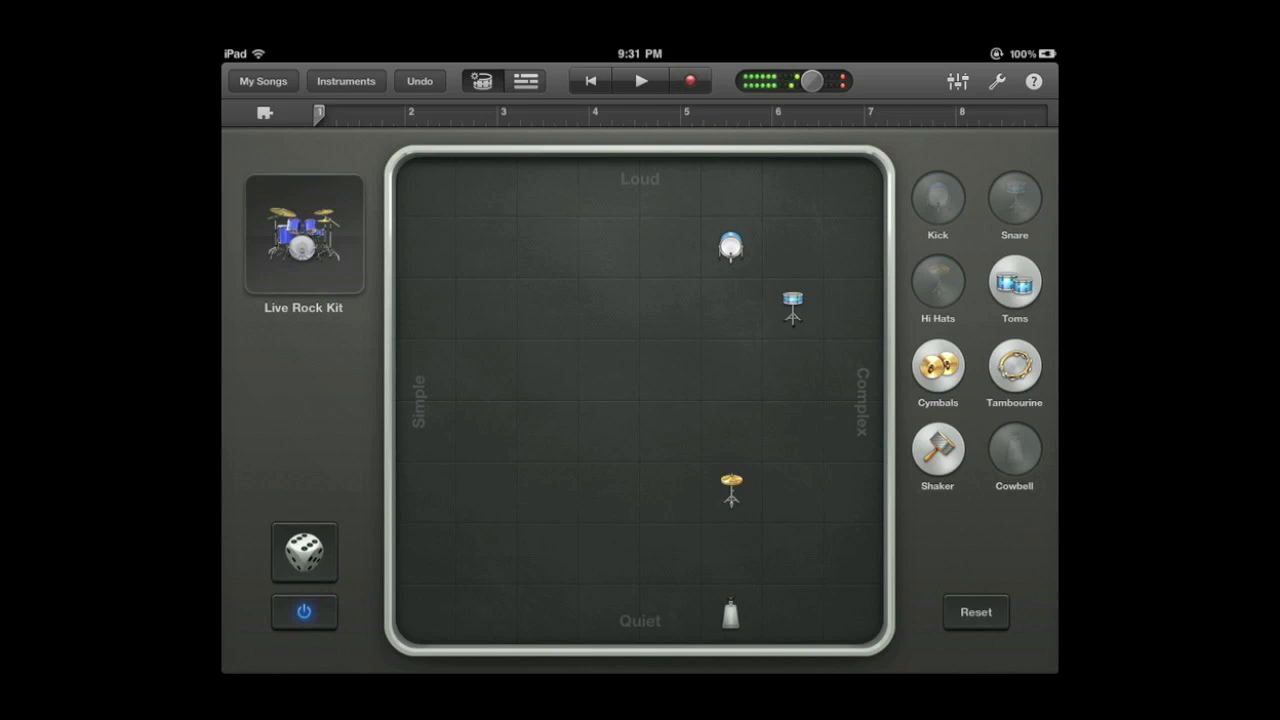
left_click(346, 81)
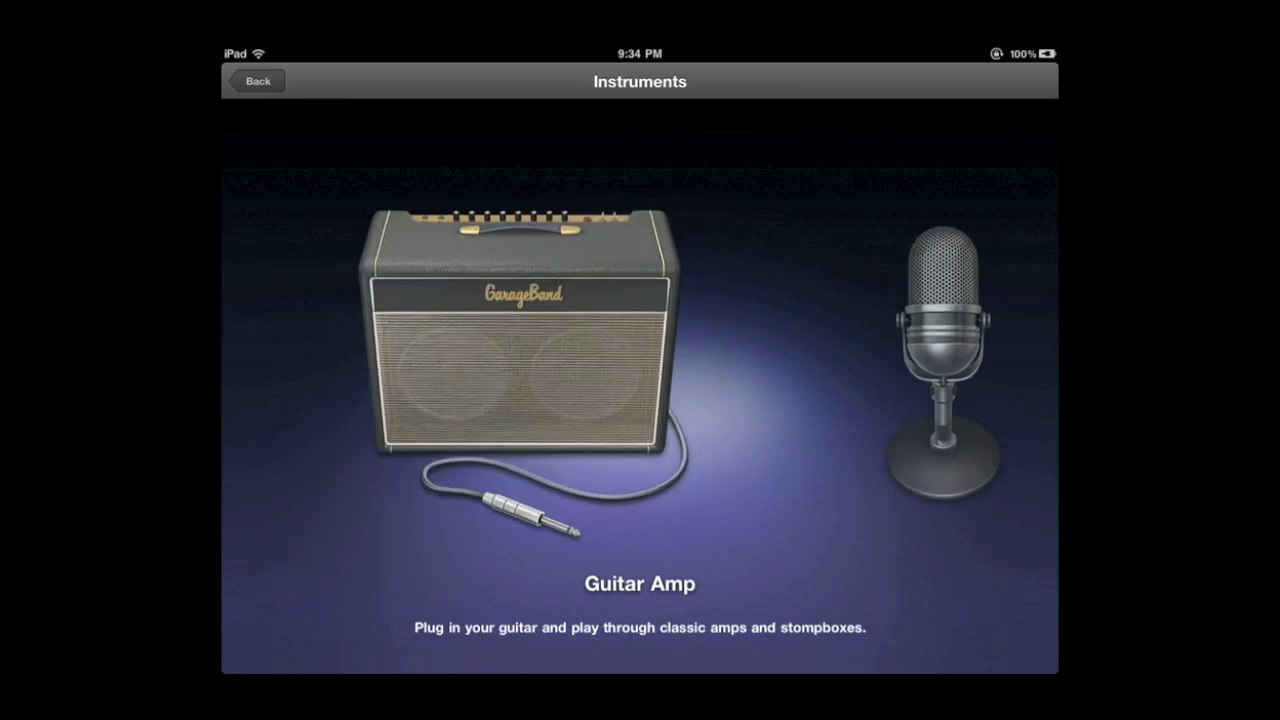
Swipe past Guitar Amp in the instrument browser to reach the Sampler.
scroll("left", 3)
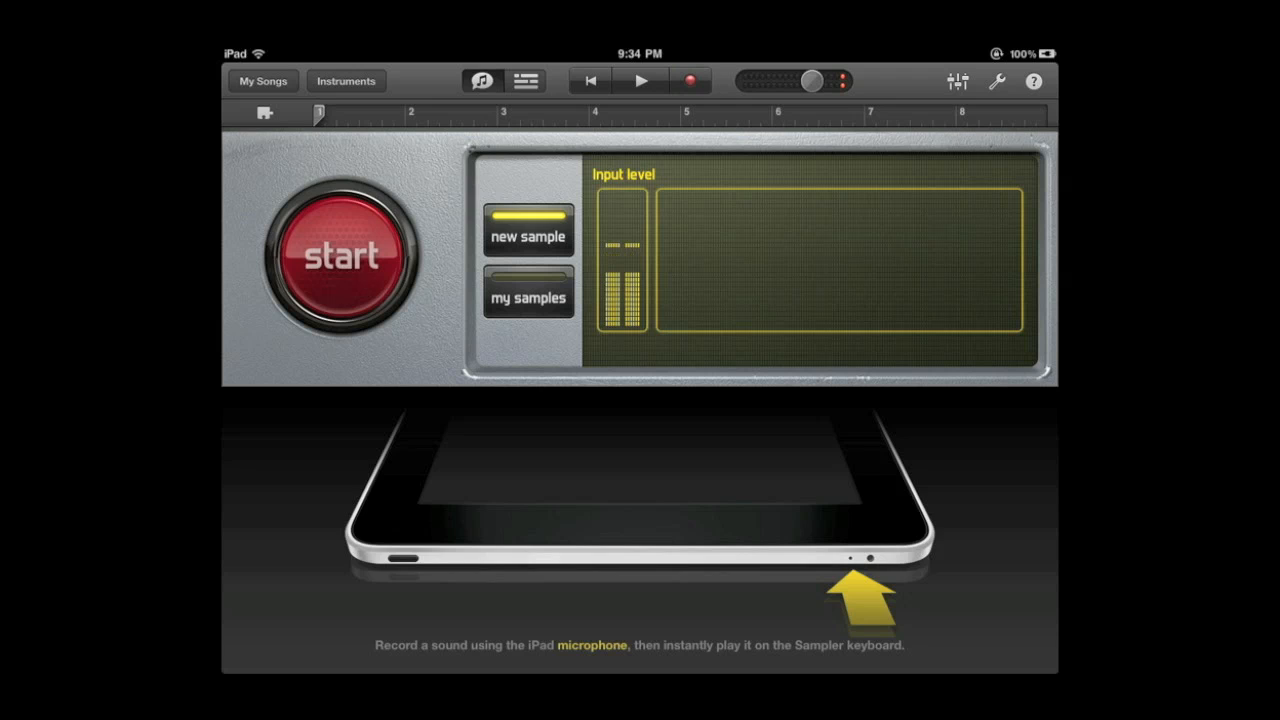
Record a microphone sound as My Sample 1 and play it on the Sampler keys.
left_click(343, 252)
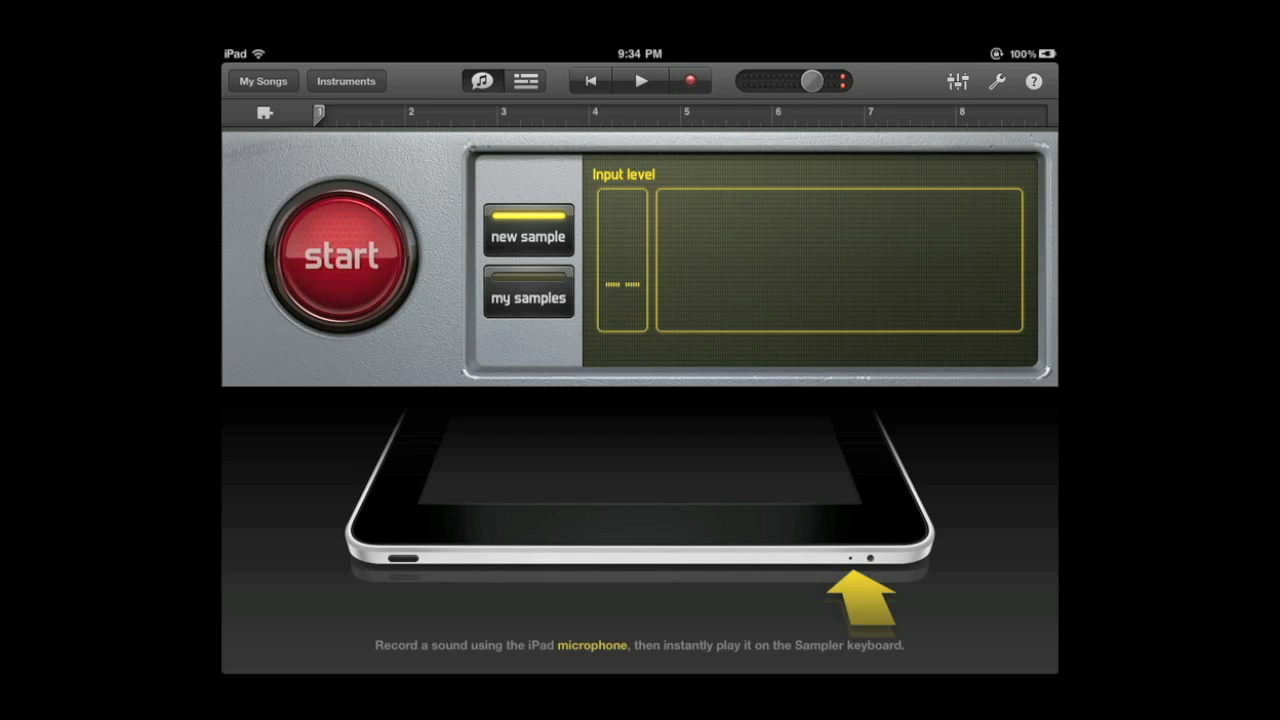
left_click(342, 253)
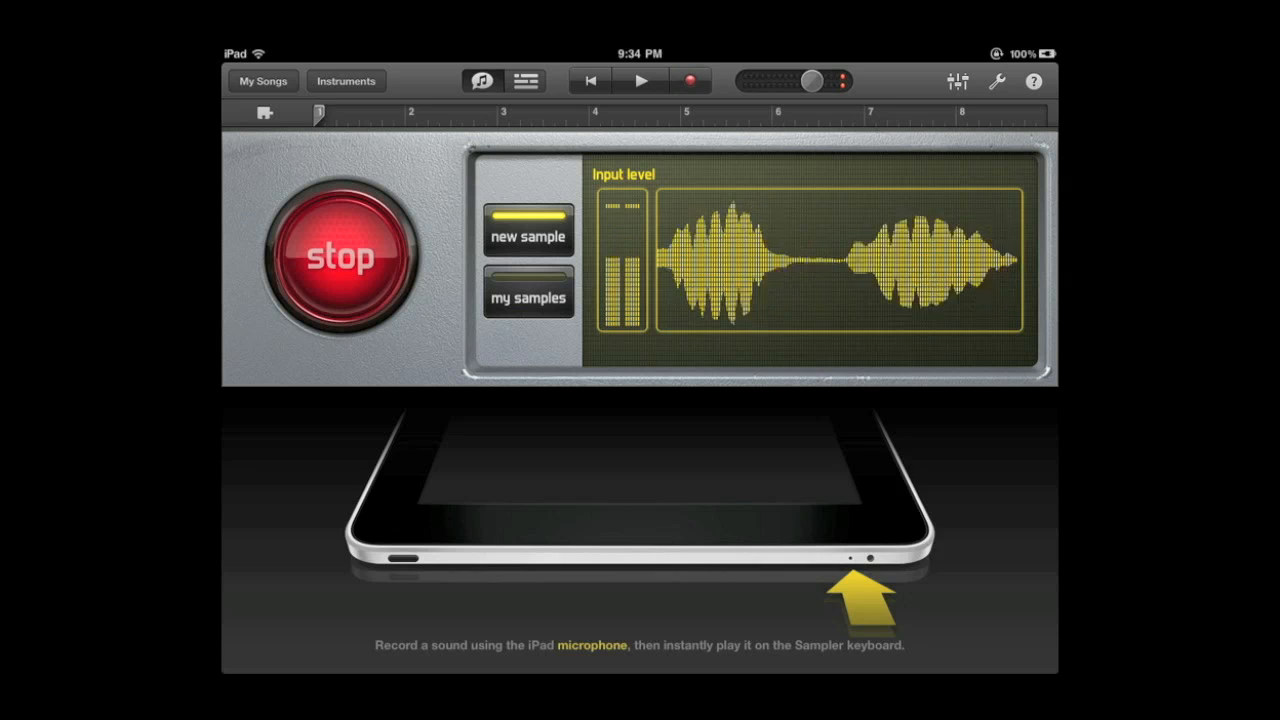
left_click(340, 255)
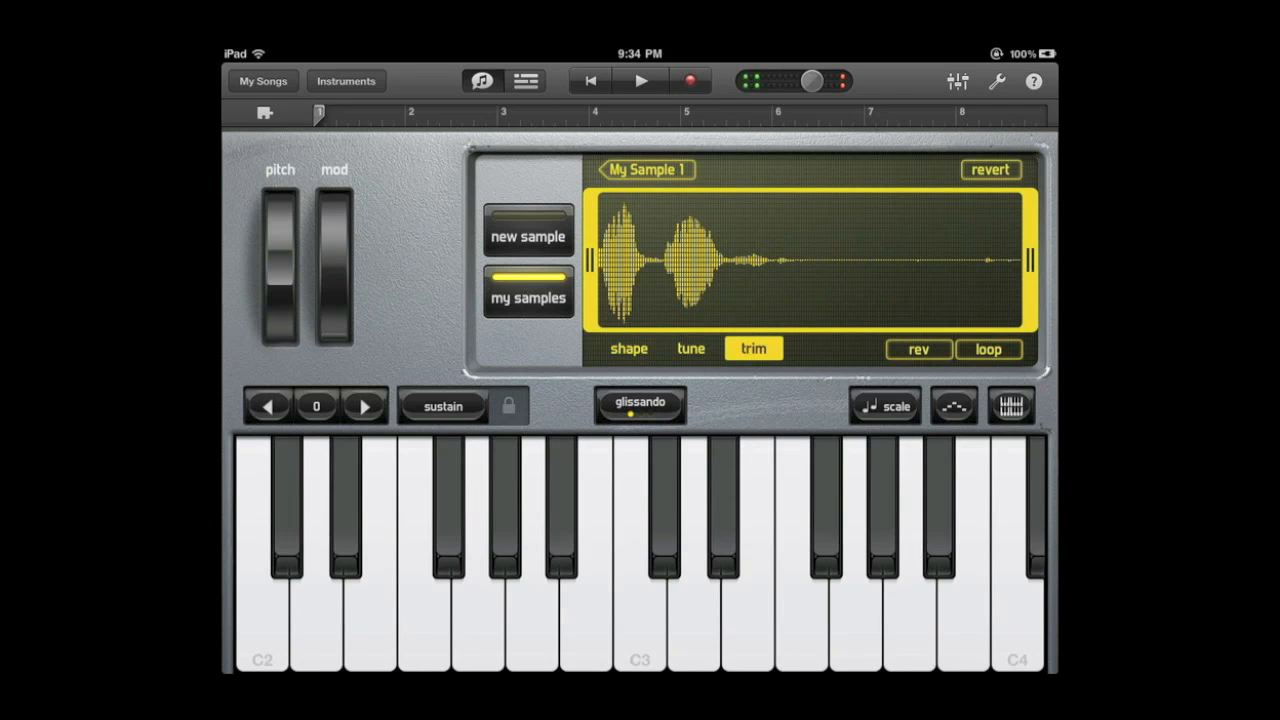
left_click(588, 560)
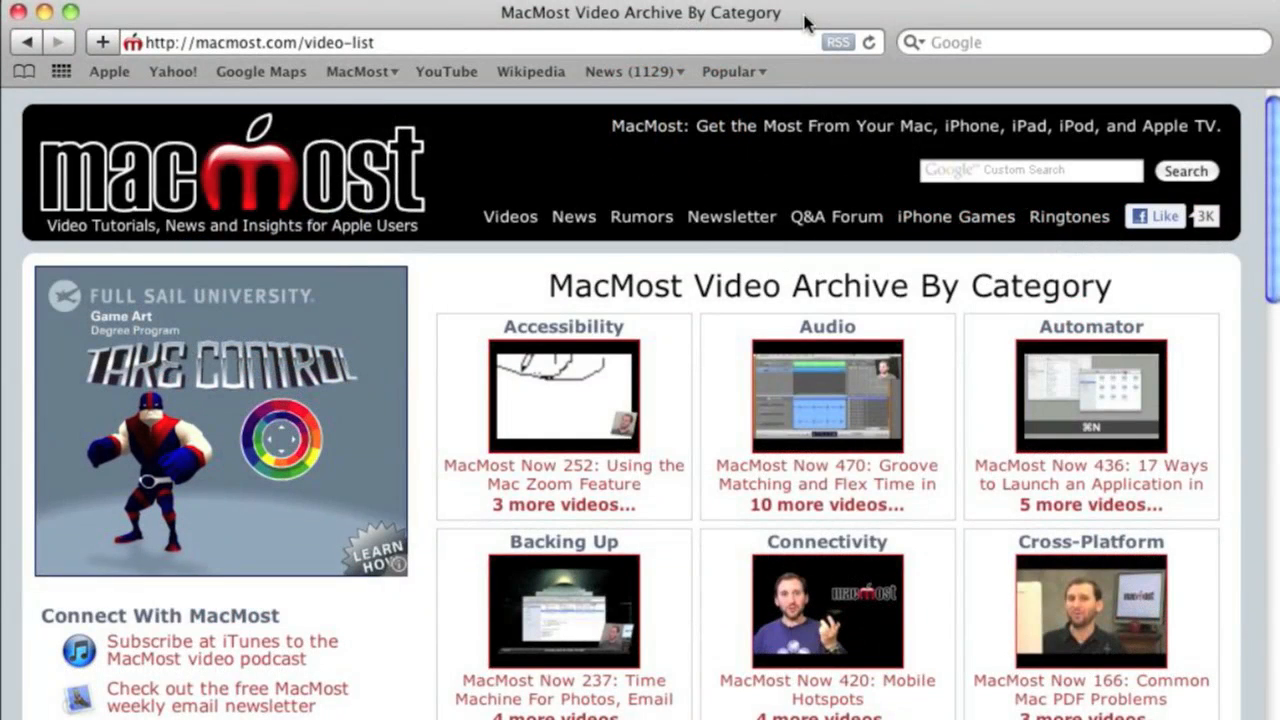
mouse_move(590, 152)
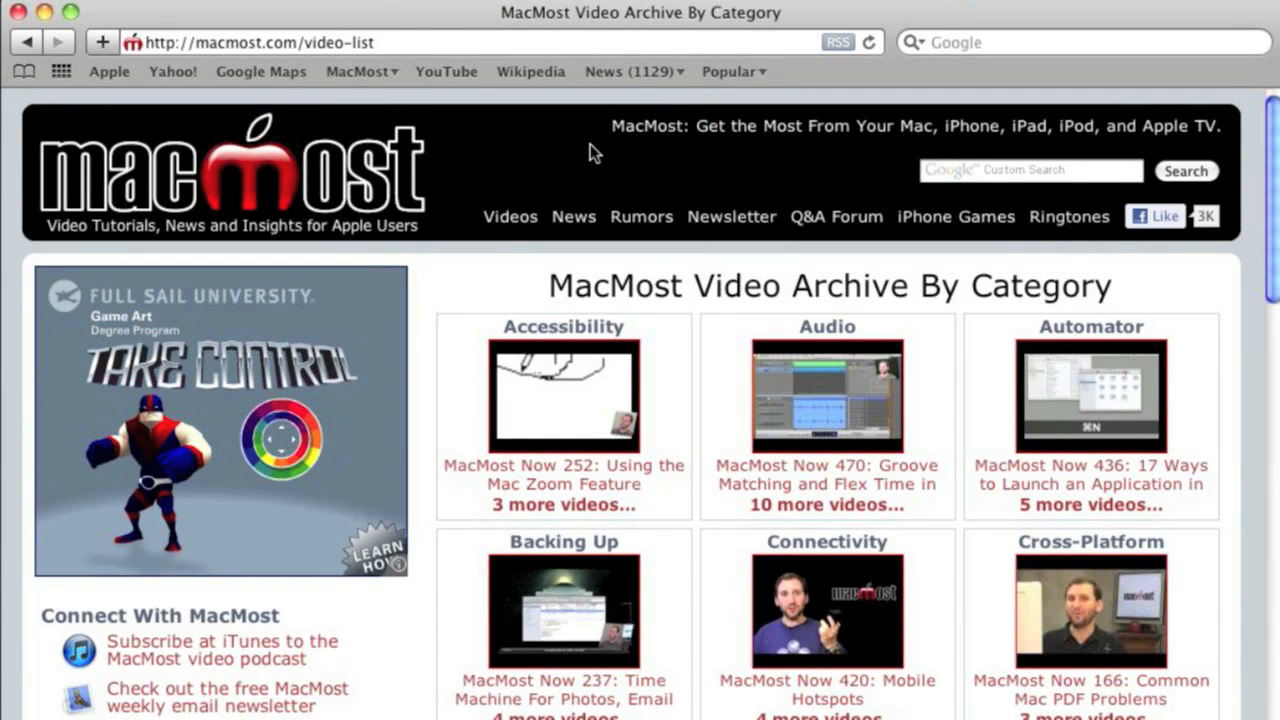
mouse_move(530, 188)
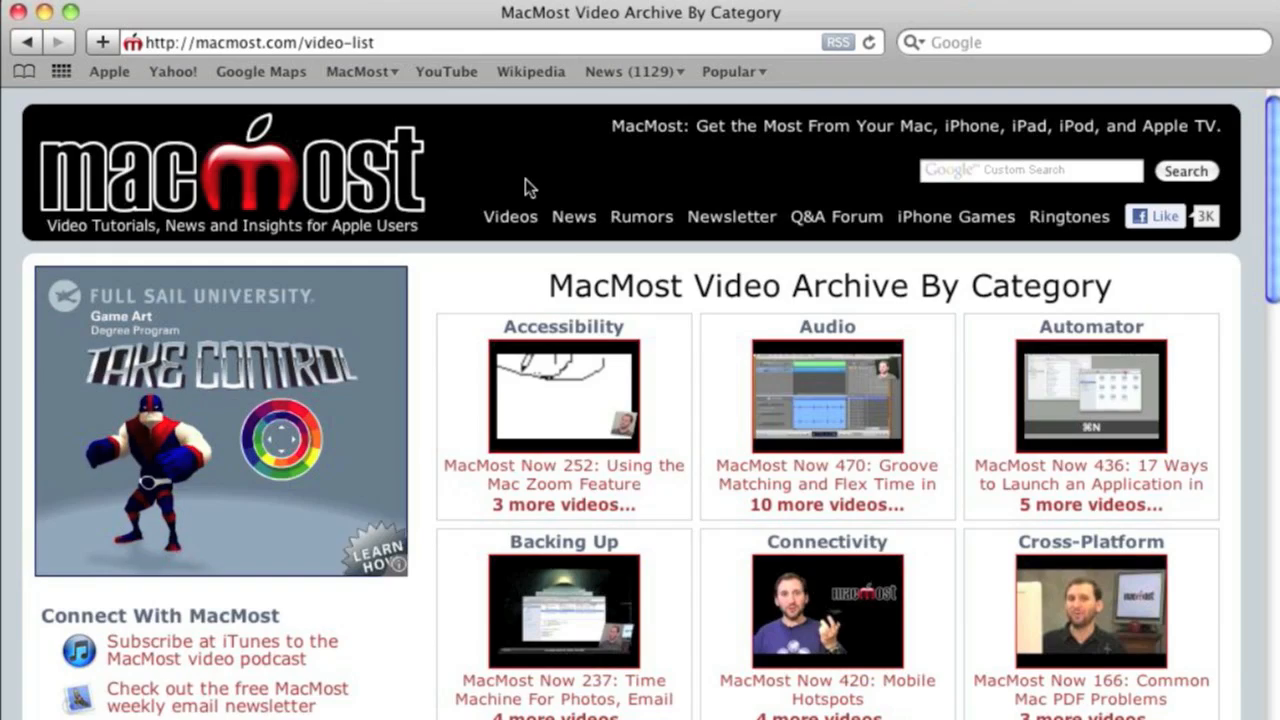
Scroll the MacMost video archive category list down to reveal Finder, Games and GarageBand.
scroll("down", 3)
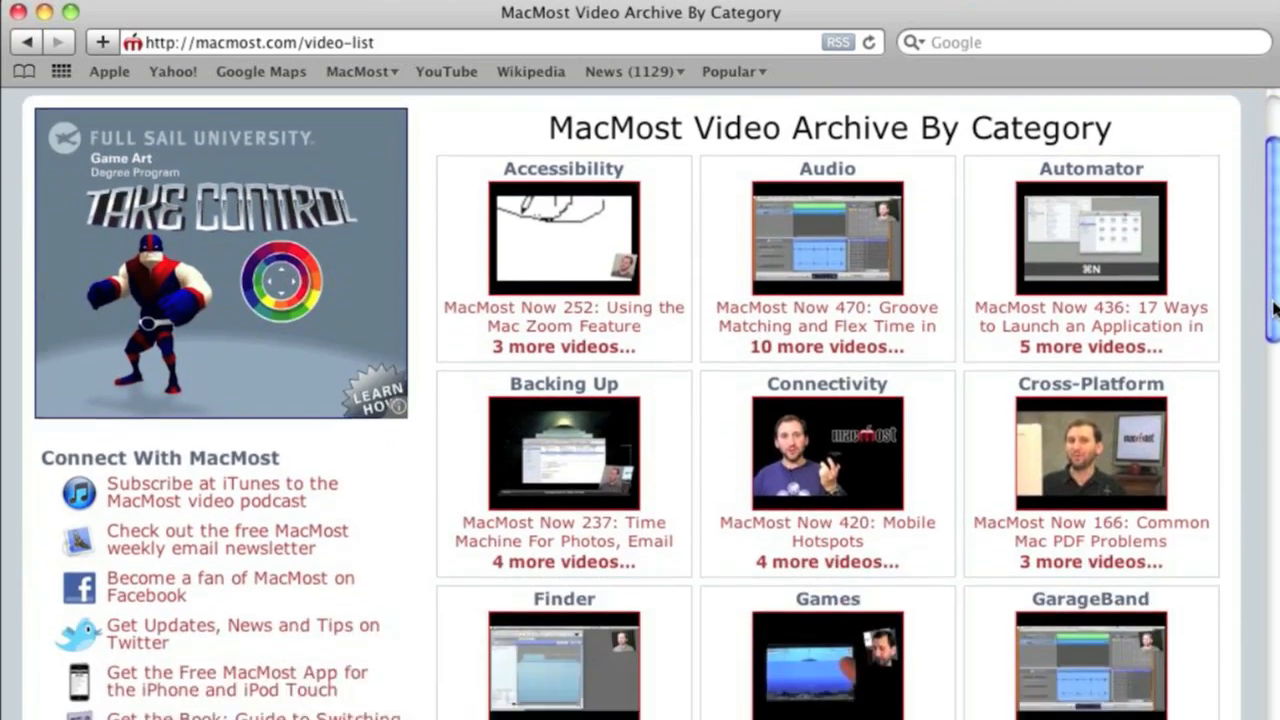